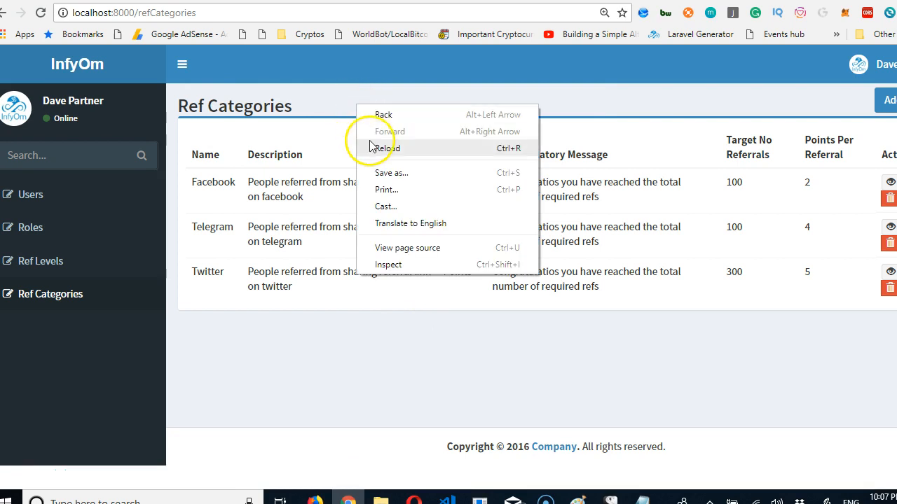
Reload the Ref Categories page listing Facebook, Telegram and Twitter.
left_click(386, 148)
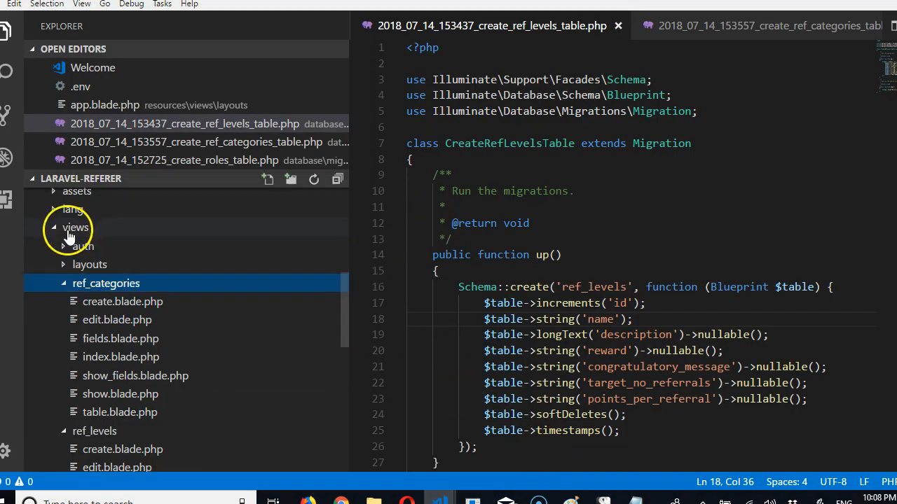
In routes/web.php, delete the duplicated refLevels and refCategories Route::resource lines.
left_click(76, 227)
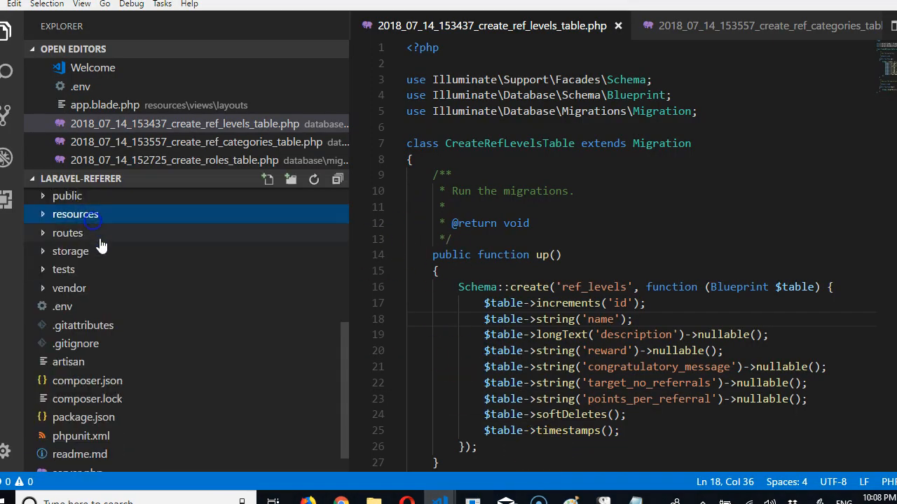
mouse_move(67, 233)
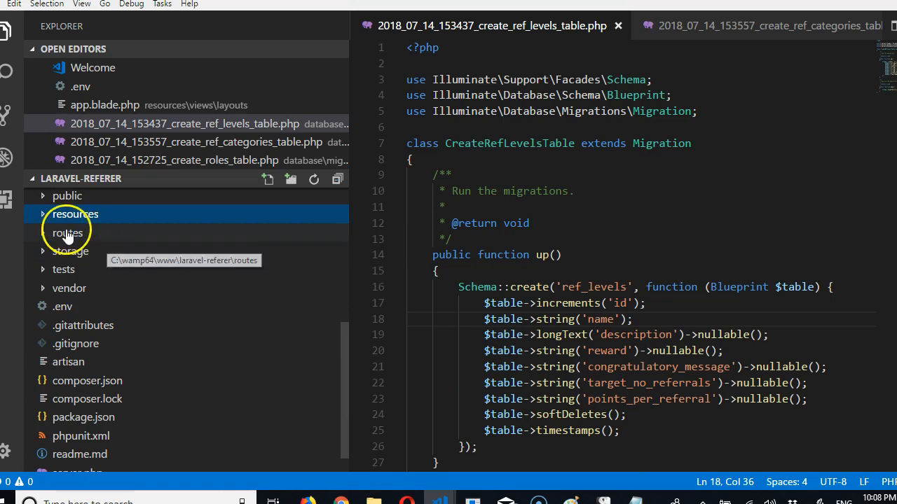
left_click(67, 232)
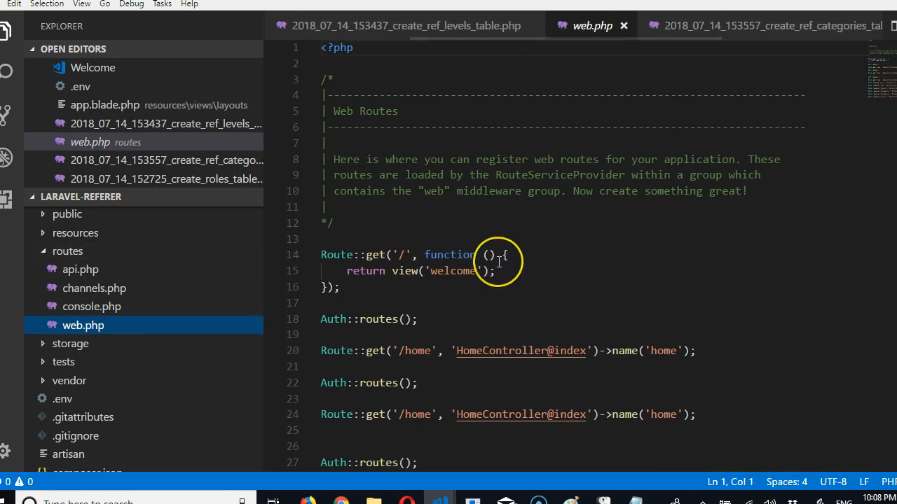
scroll("down", 3)
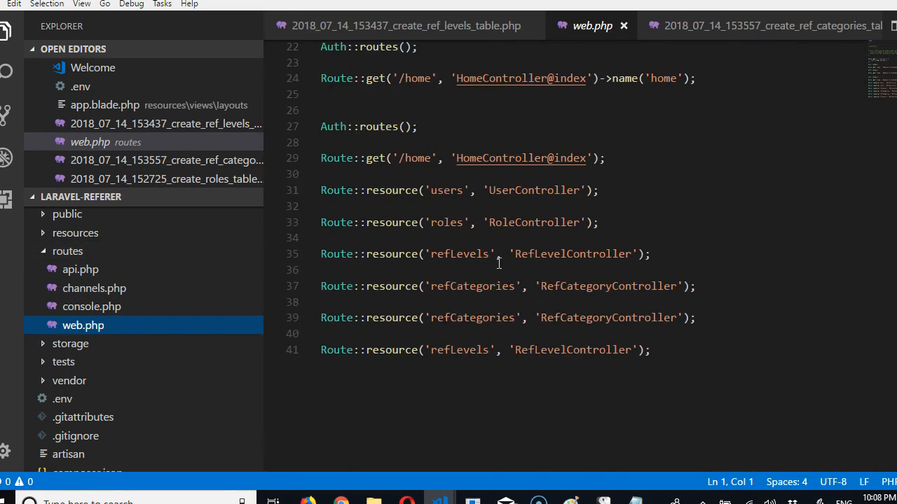
mouse_move(474, 303)
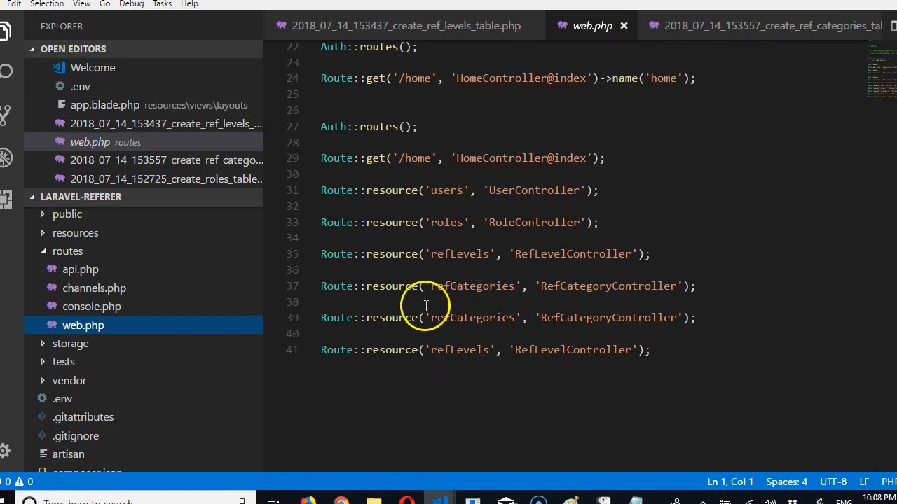
mouse_move(313, 353)
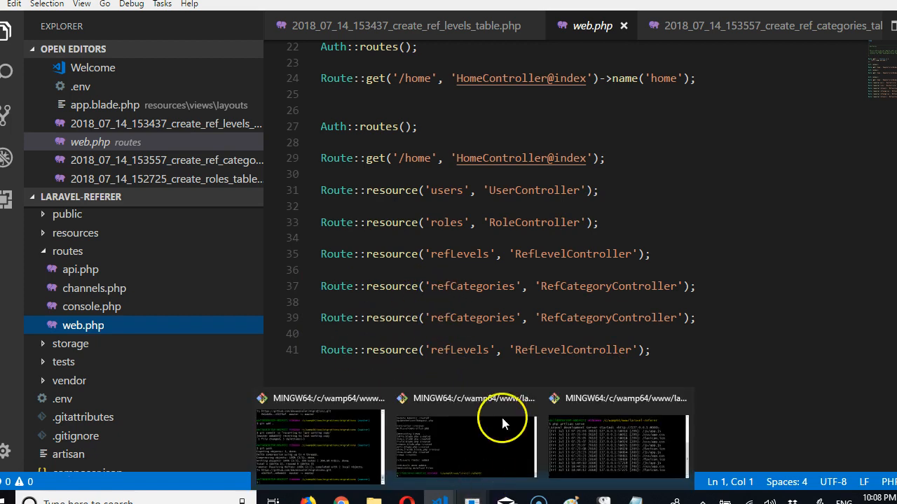
left_click(454, 316)
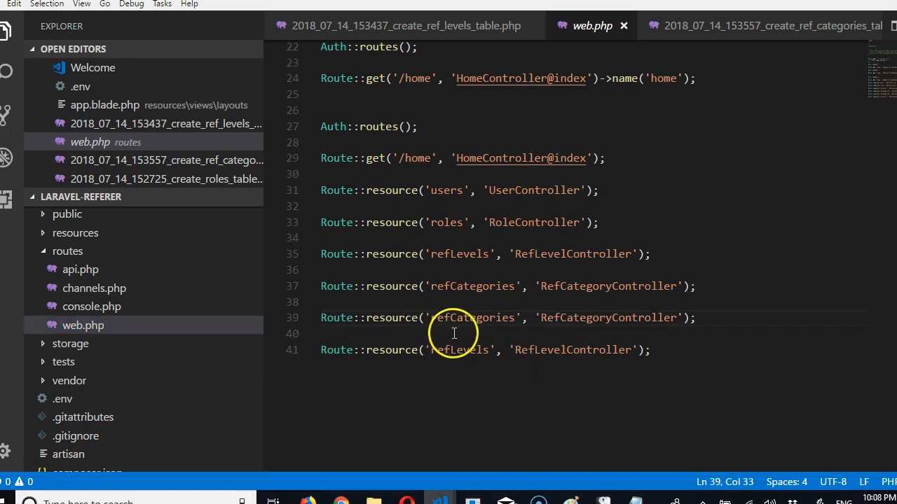
mouse_move(454, 348)
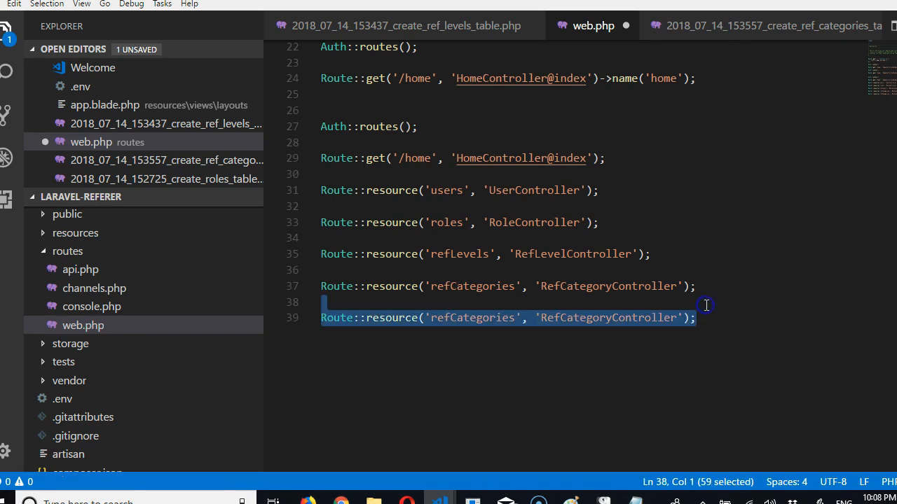
key("Delete")
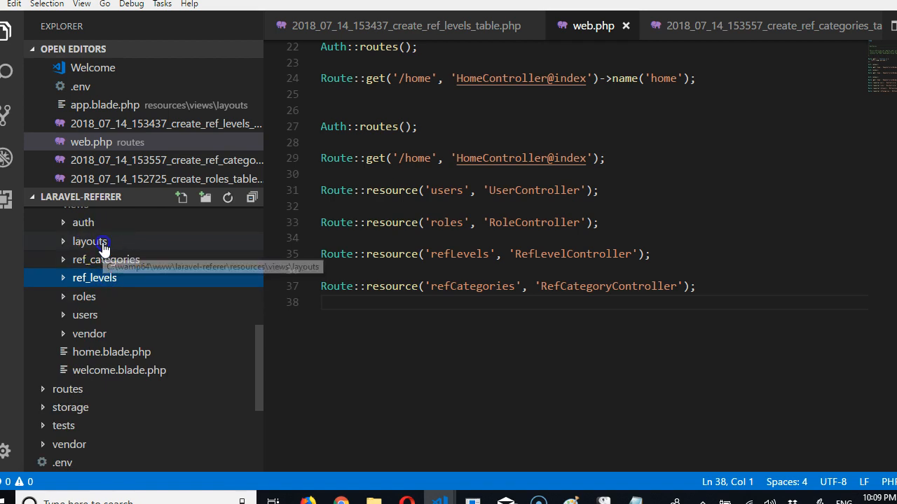
In layouts/menu.blade.php, delete the repeated refLevels and refCategories <li> menu items.
left_click(90, 241)
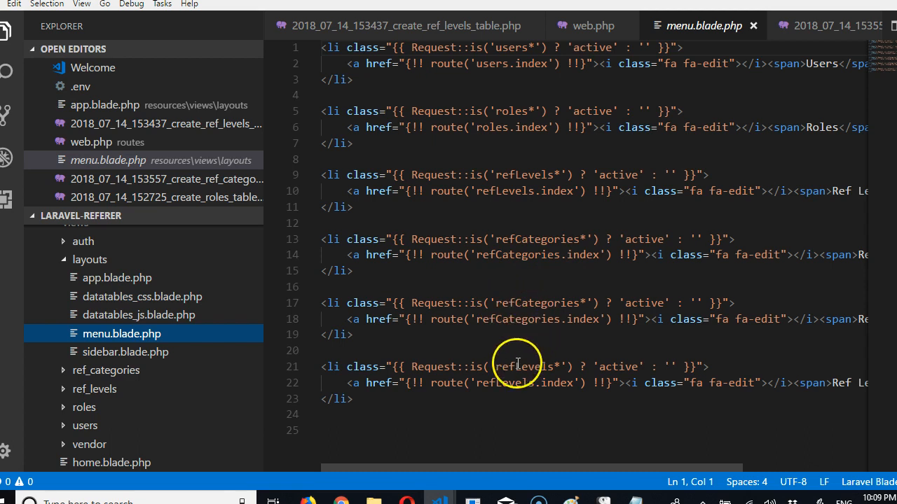
double_click(524, 367)
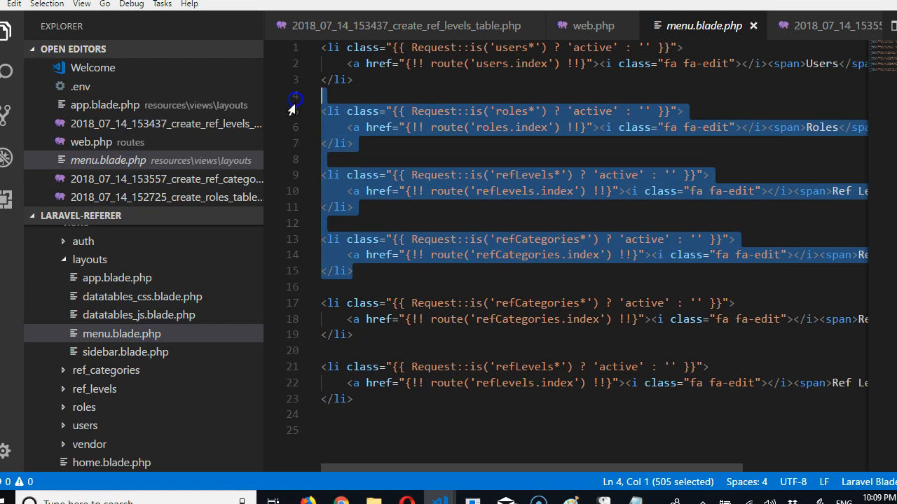
mouse_move(349, 417)
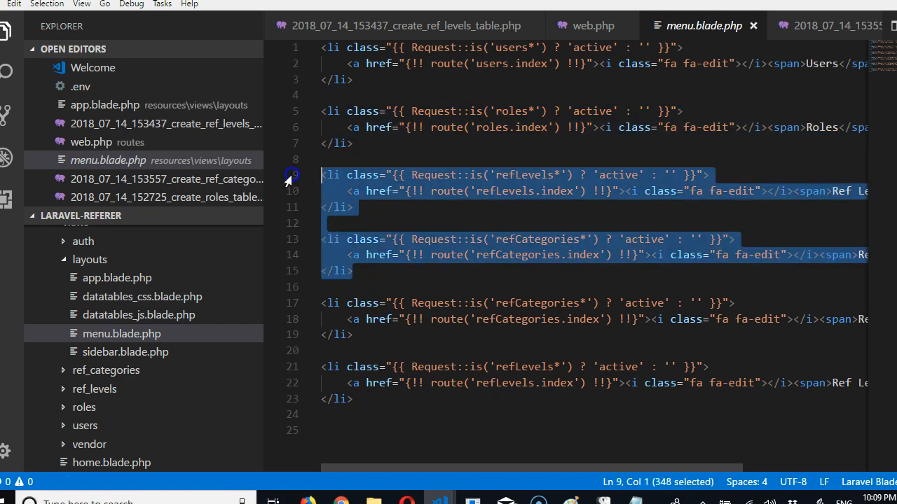
key("Delete")
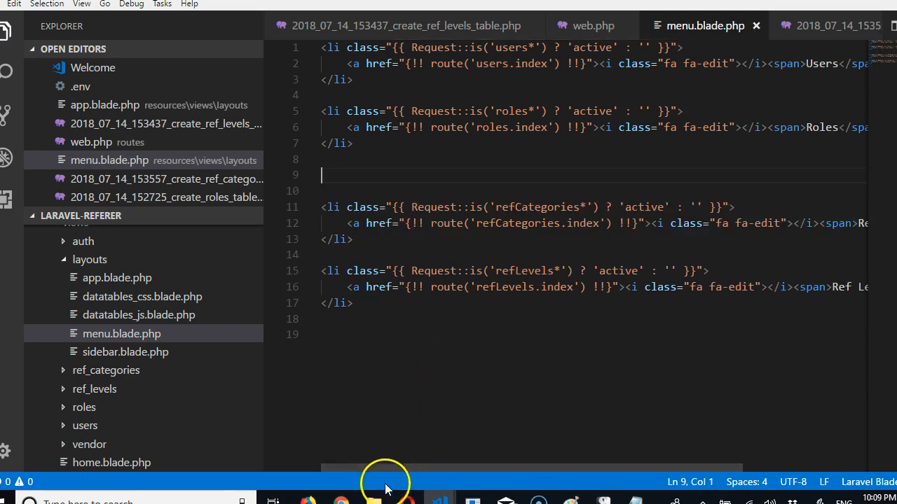
left_click(340, 500)
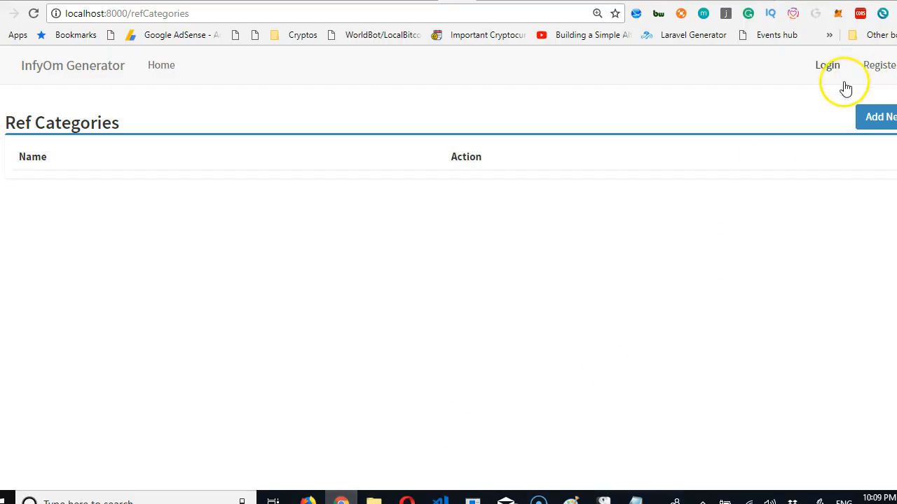
left_click(880, 117)
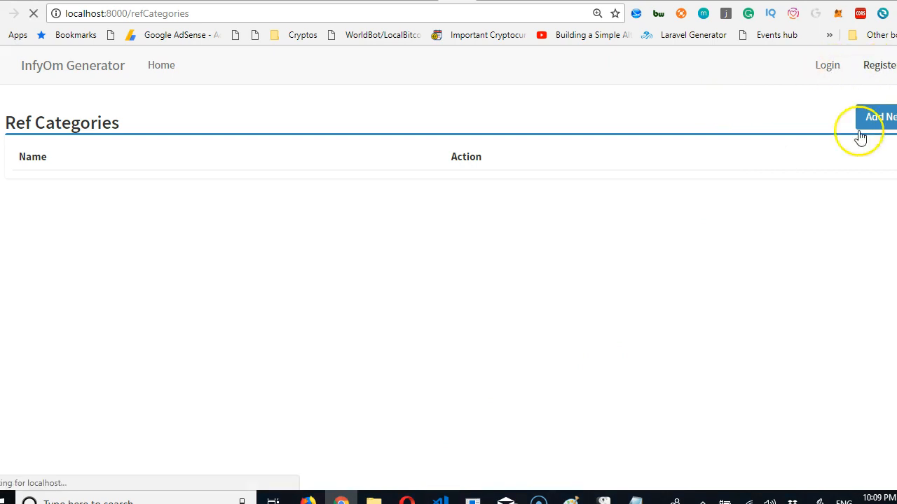
left_click(880, 66)
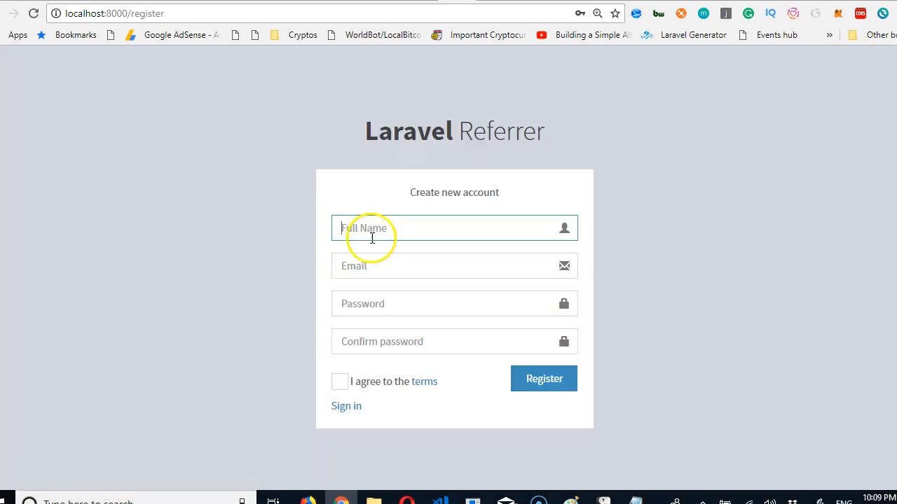
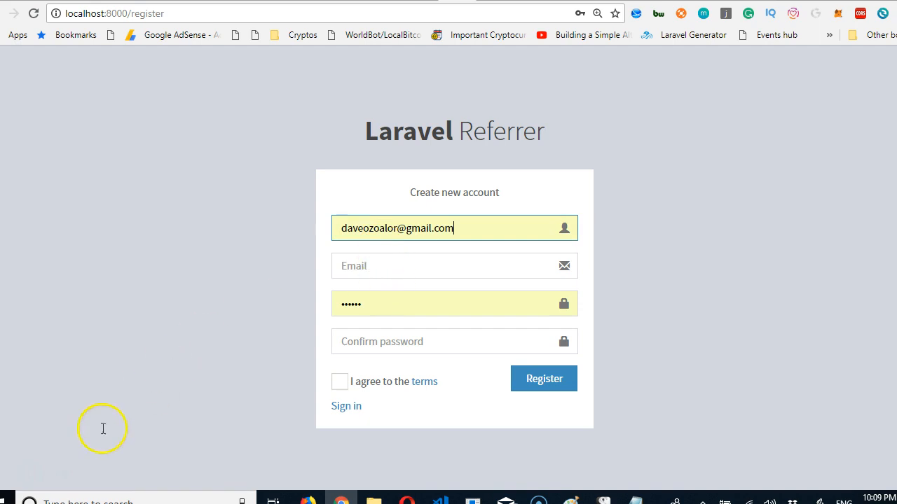
left_click(544, 378)
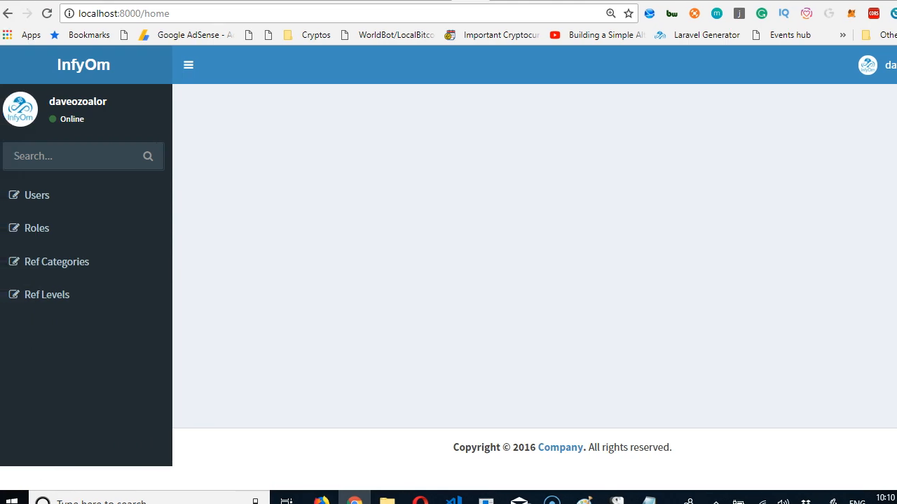
Go to Ref Categories and start a new category entry.
left_click(56, 262)
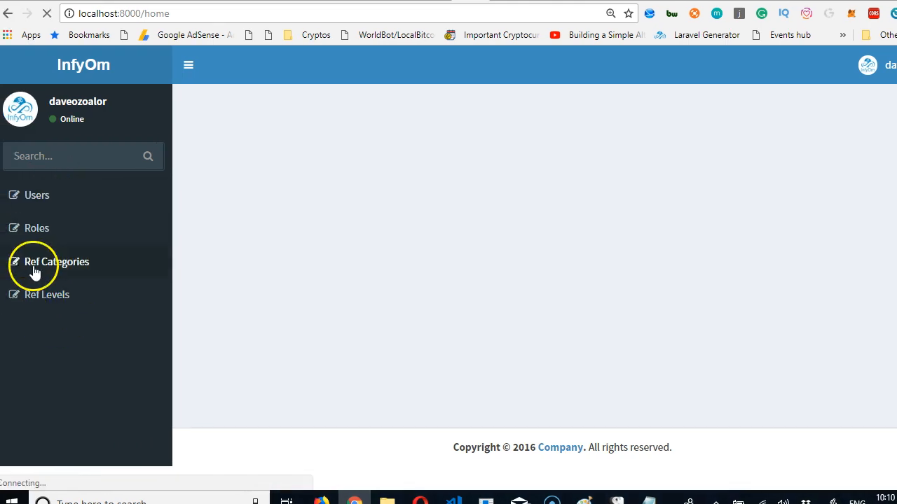
left_click(56, 262)
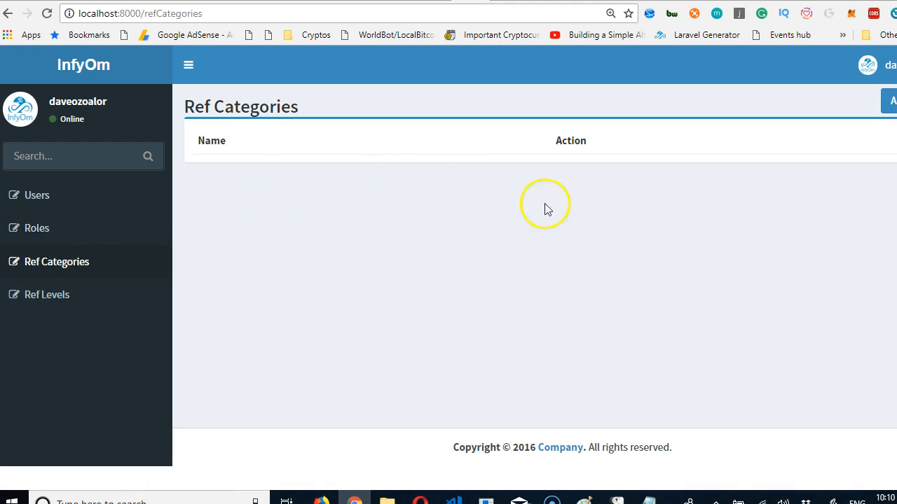
mouse_move(893, 288)
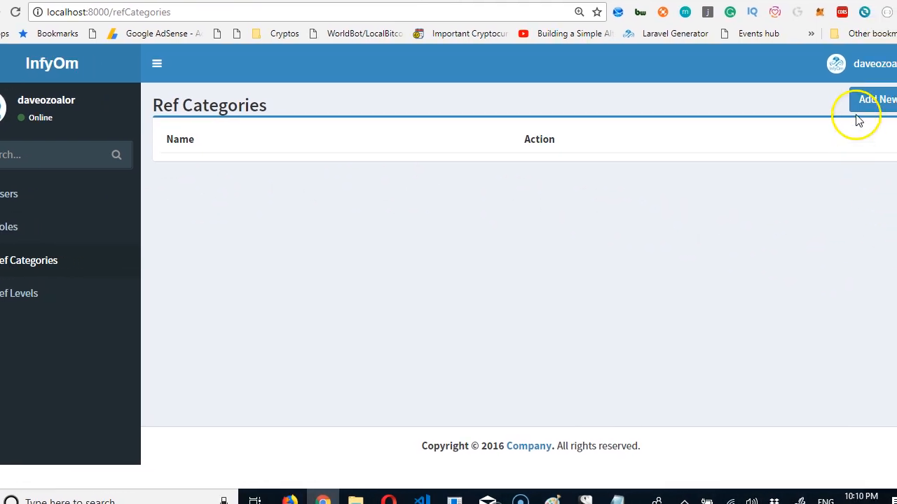
left_click(876, 100)
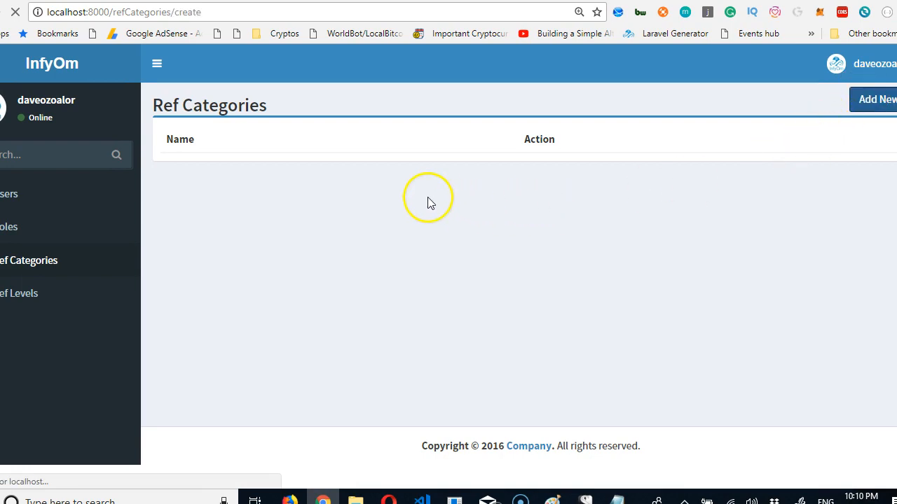
left_click(877, 98)
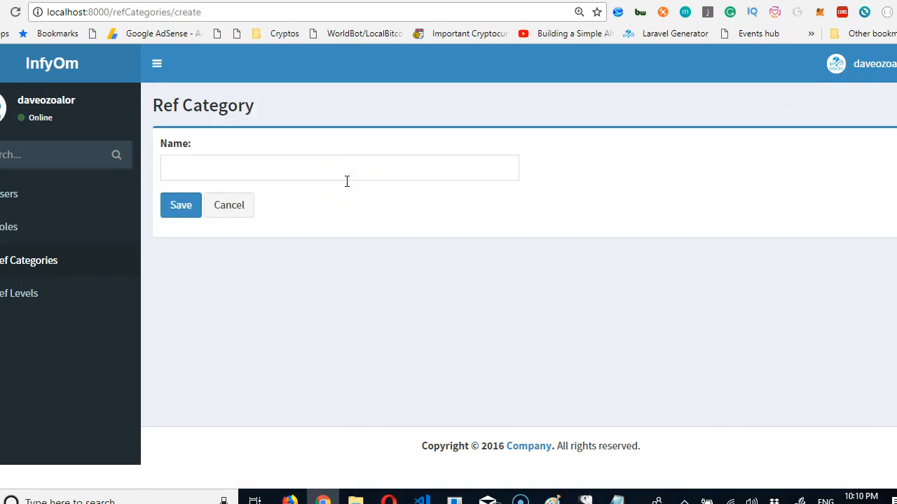
Name the category Facebook and save it to the Ref Categories list.
left_click(339, 169)
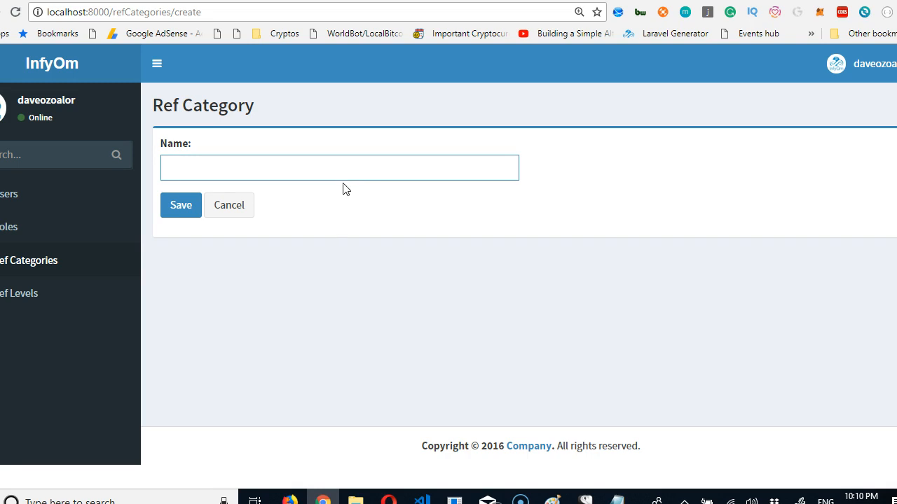
mouse_move(257, 199)
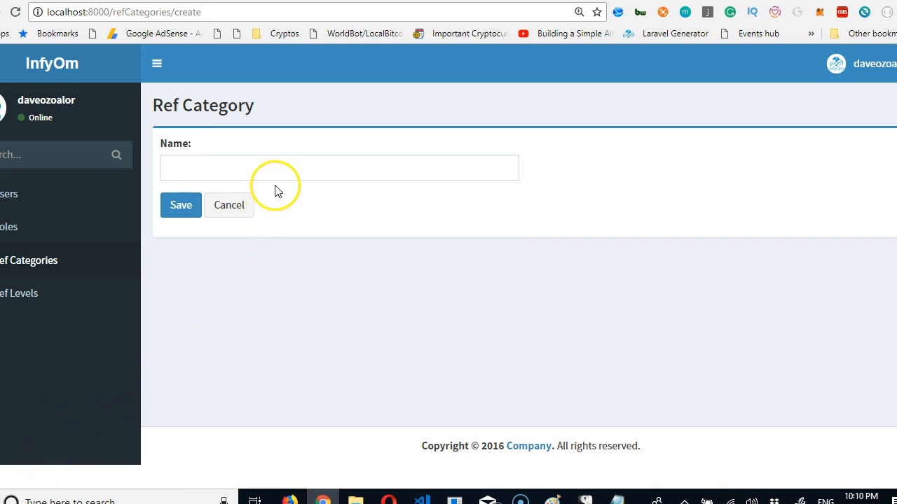
left_click(339, 168)
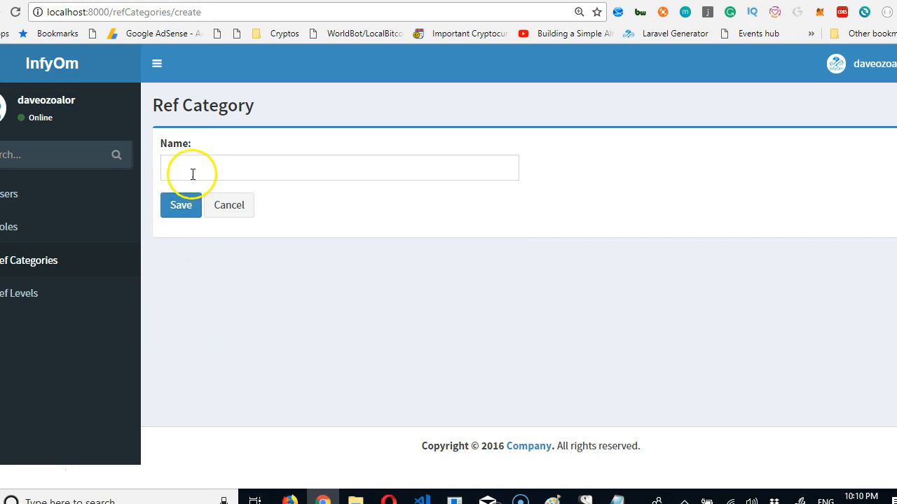
type("Faceb")
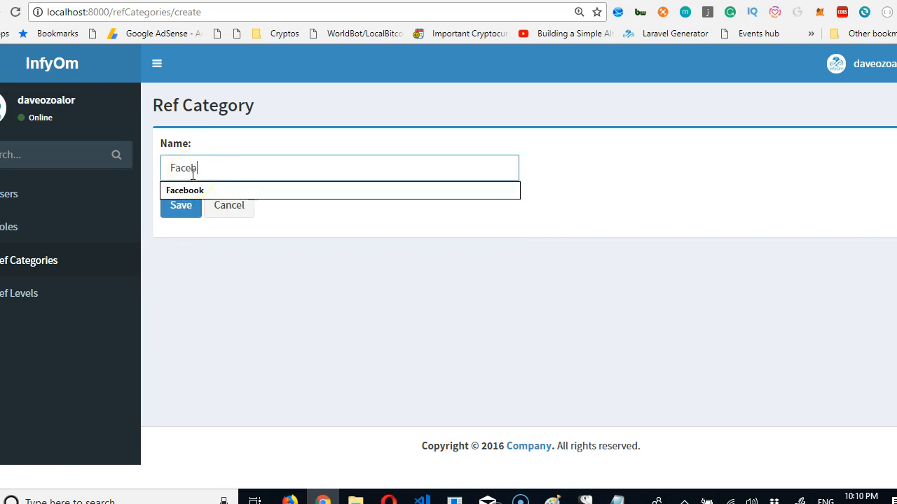
left_click(180, 204)
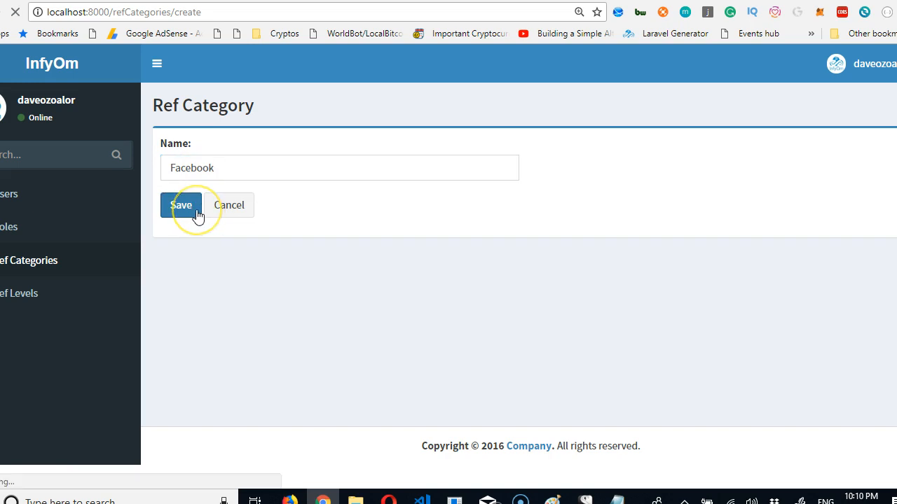
left_click(182, 205)
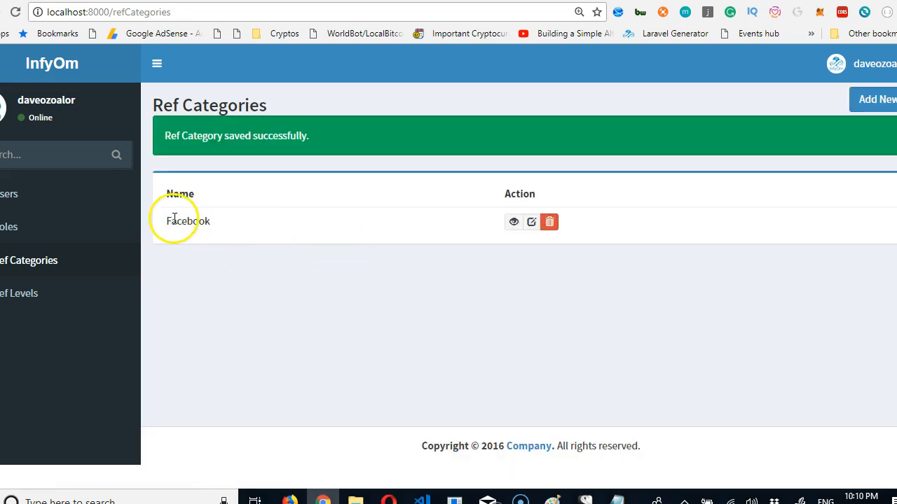
mouse_move(384, 226)
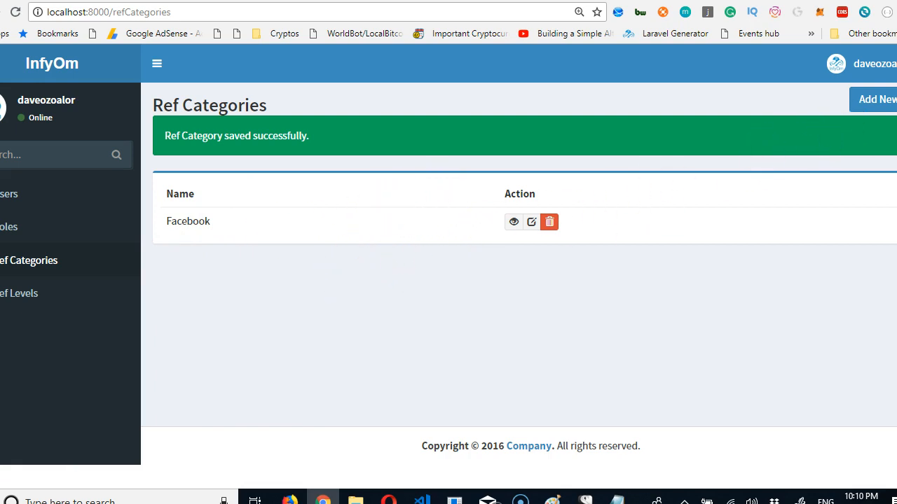
Add a Twitter referral category and save it.
left_click(877, 98)
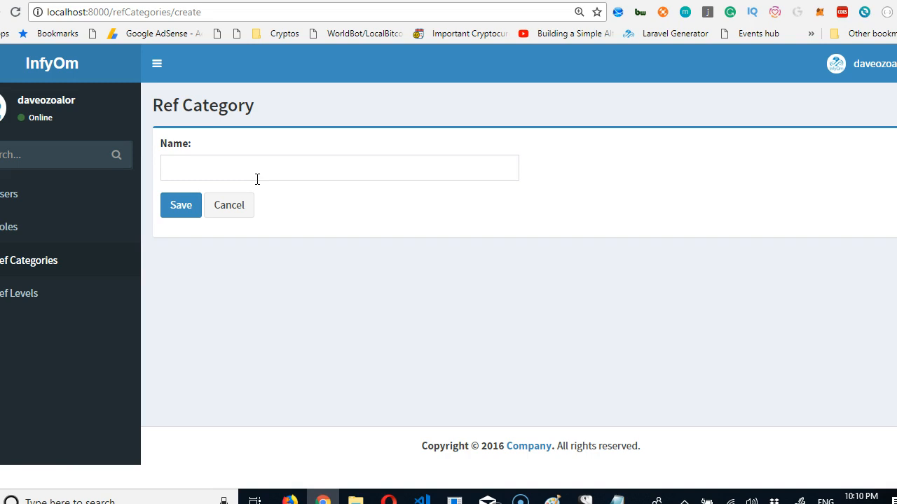
left_click(339, 168)
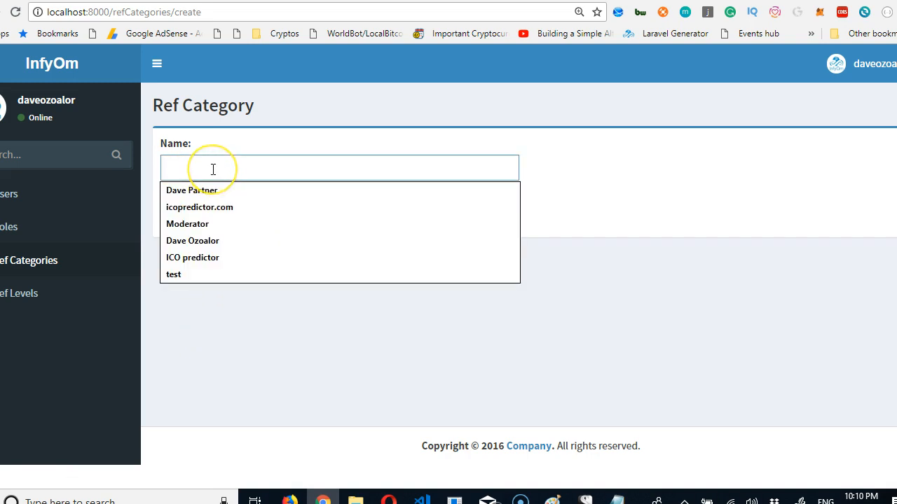
type("Twi")
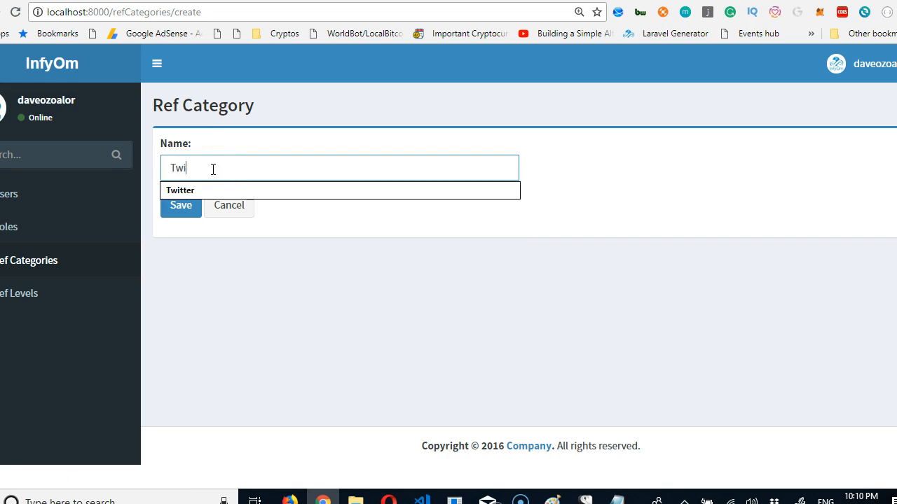
left_click(181, 205)
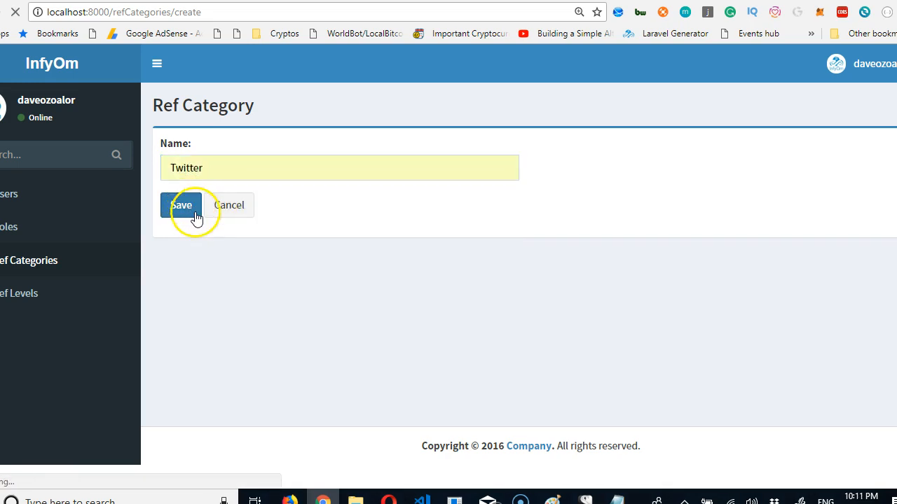
left_click(182, 204)
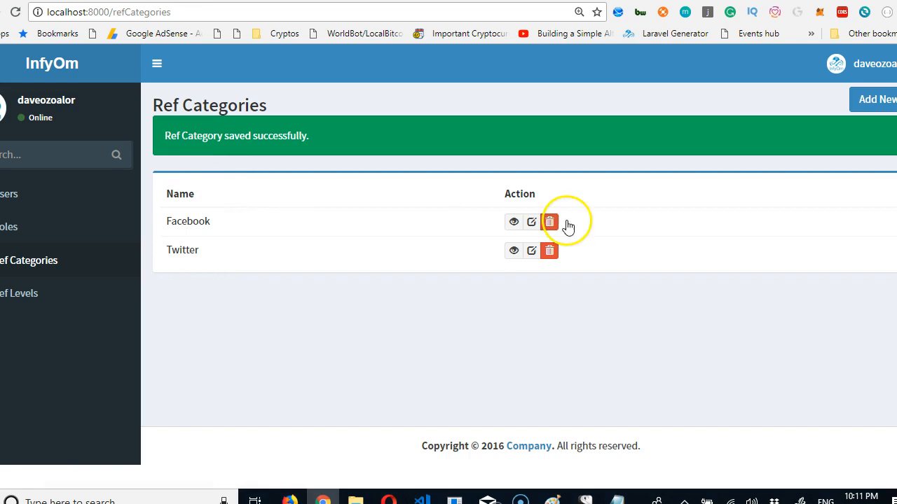
Add a Telegram referral category, save it, and go to the Ref Levels list.
left_click(876, 98)
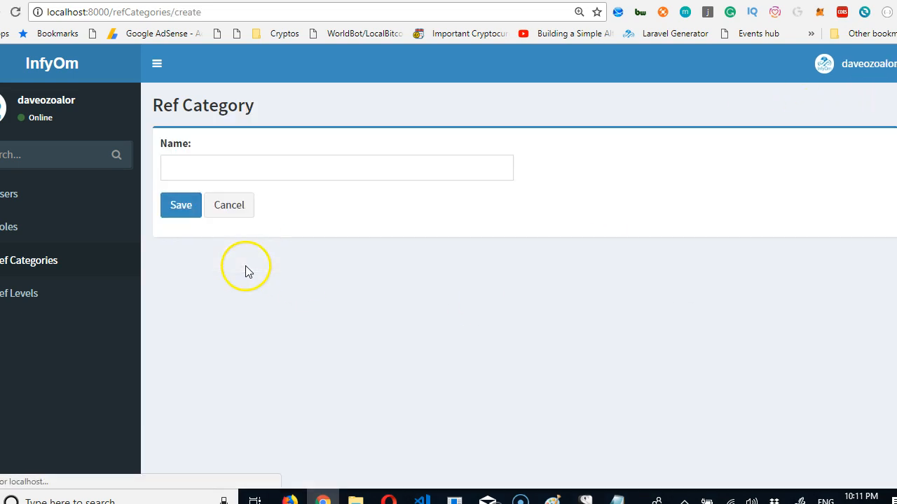
type("Te")
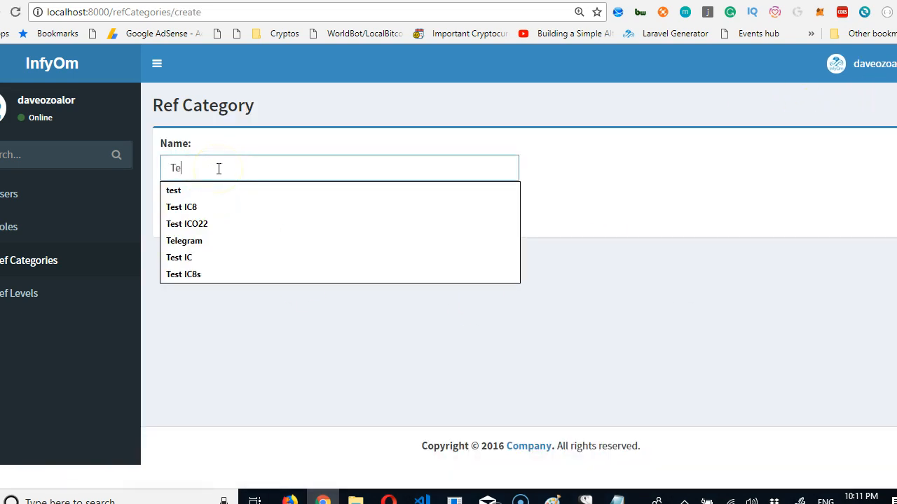
left_click(183, 241)
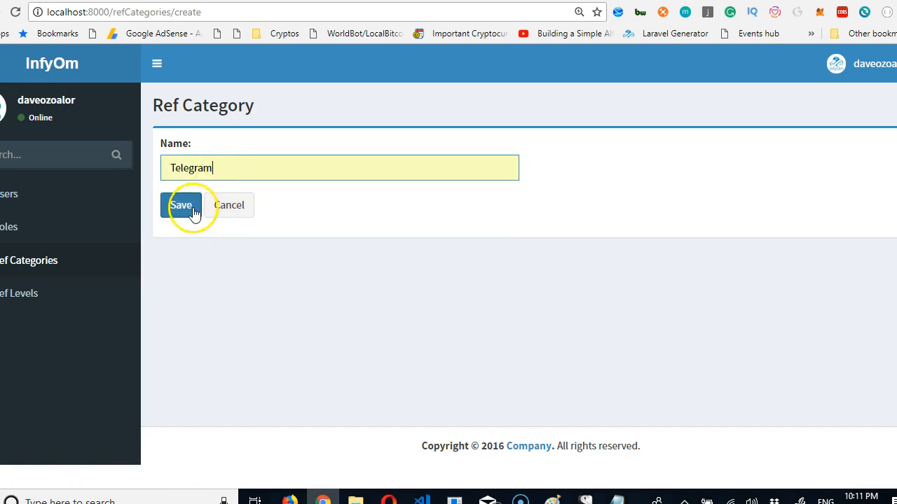
left_click(182, 204)
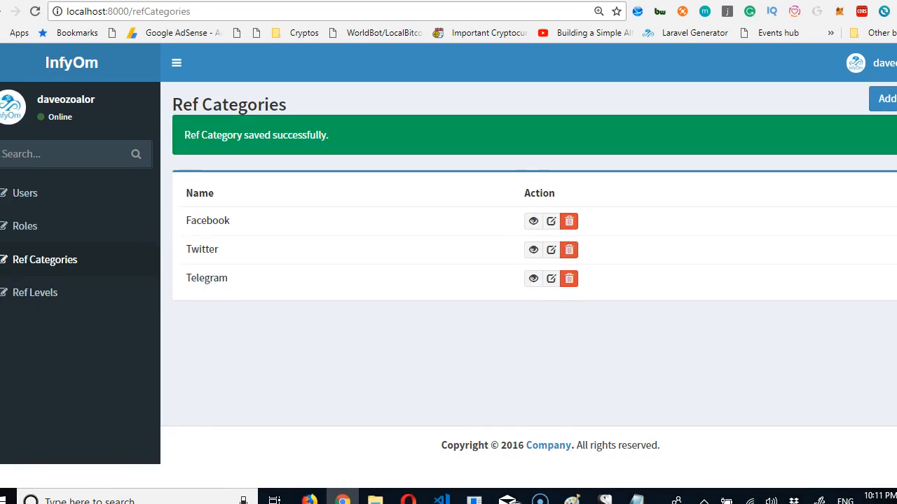
left_click(36, 293)
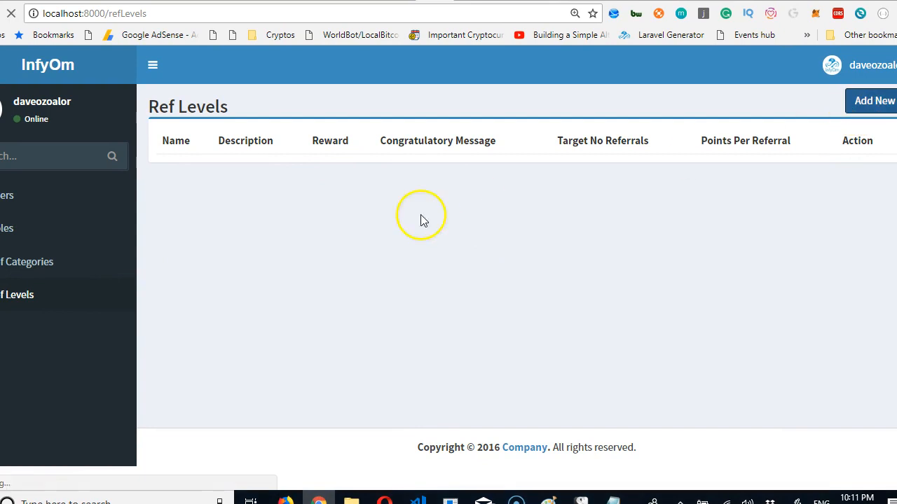
Start a Gold level and describe it as the highest level on this platform.
left_click(874, 101)
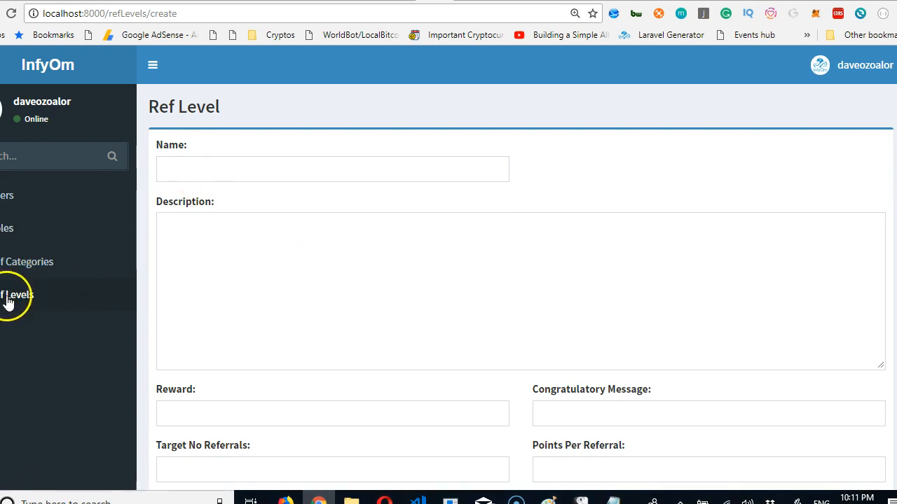
left_click(332, 168)
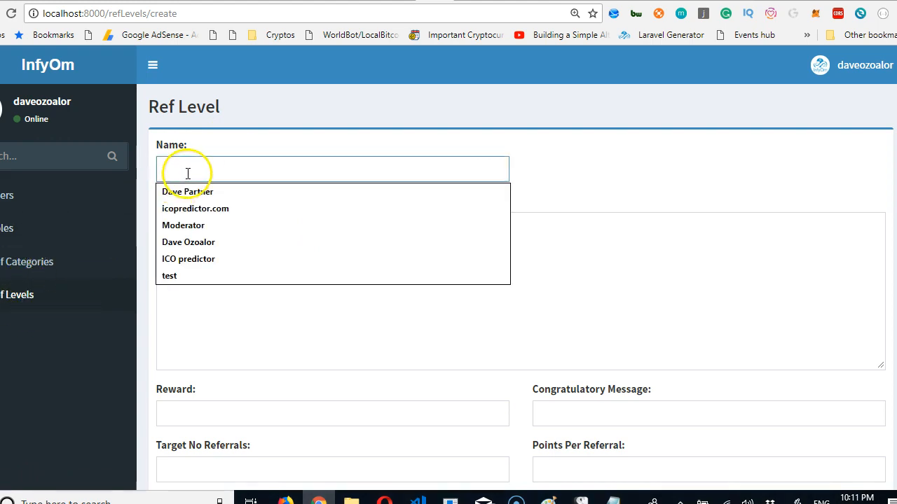
left_click(235, 190)
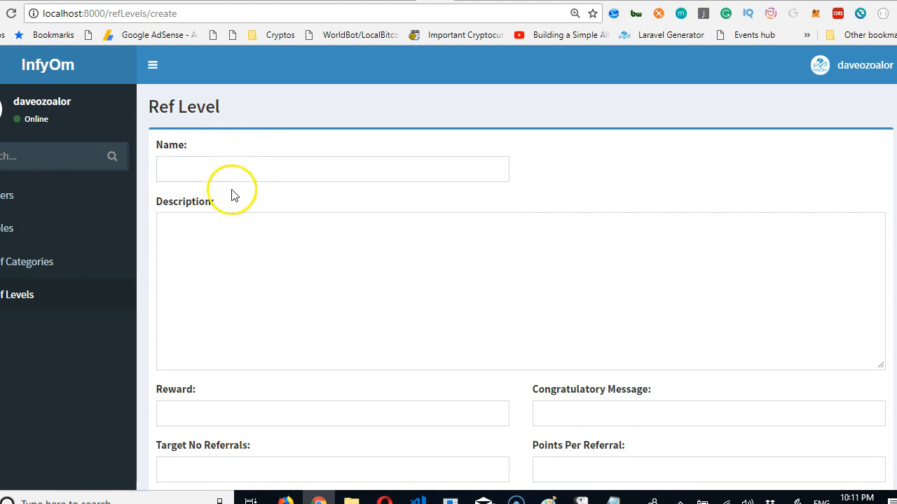
type("Gold")
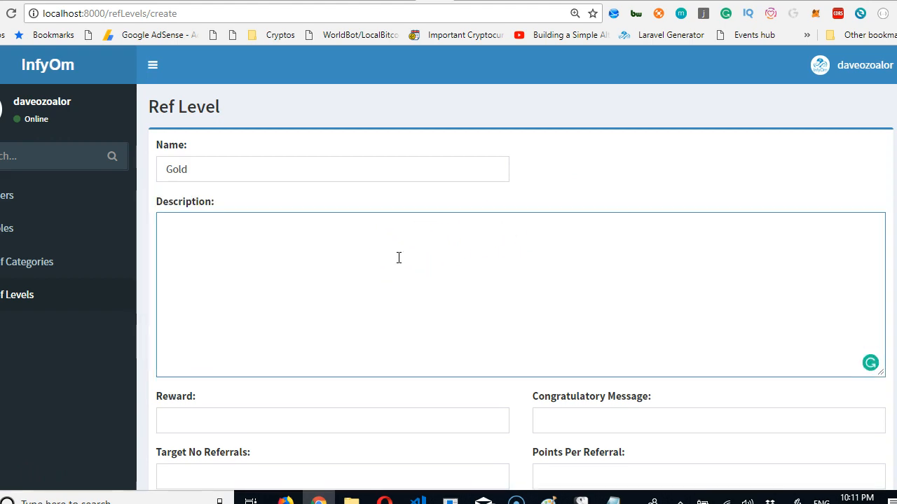
type("This i")
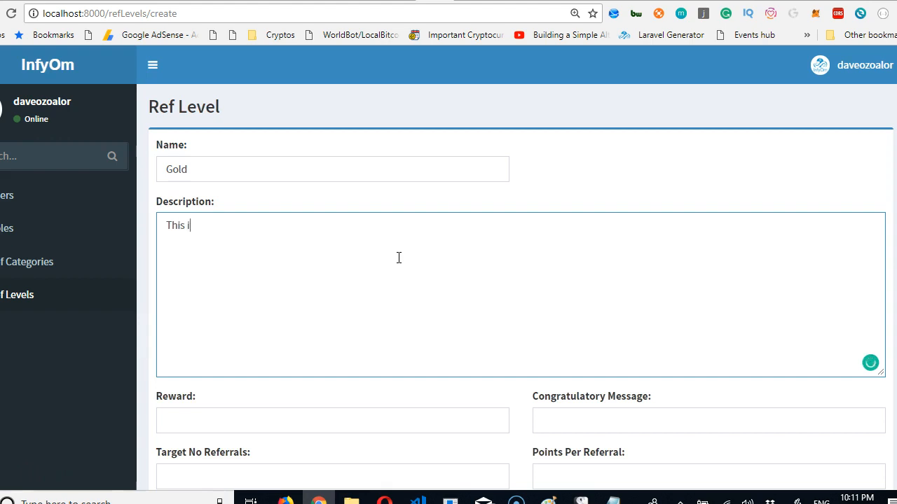
type("s the highest level")
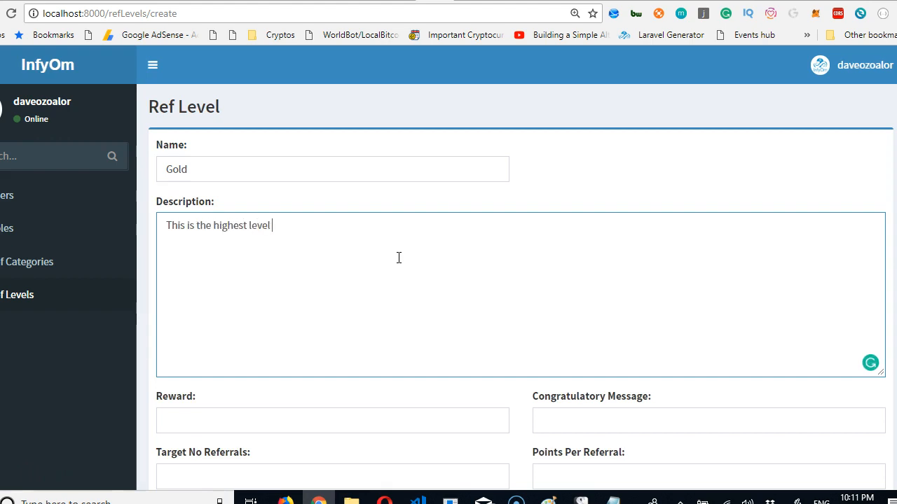
type("on")
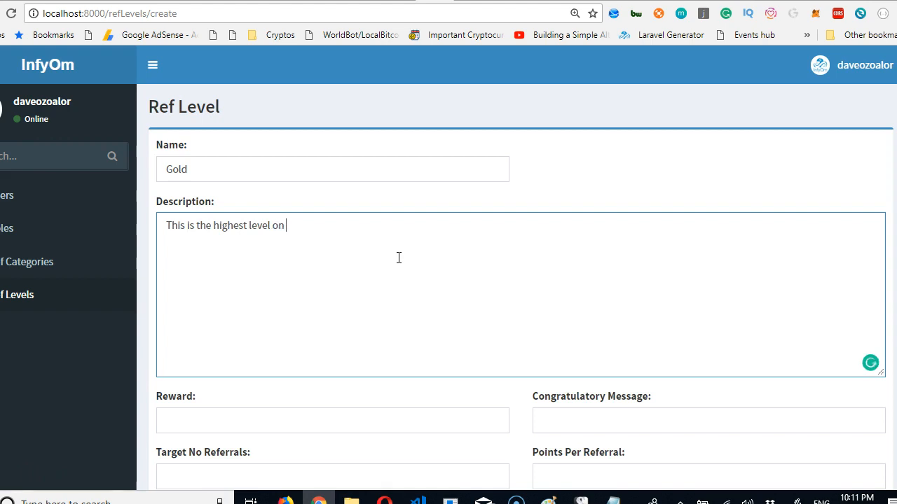
type("this platform")
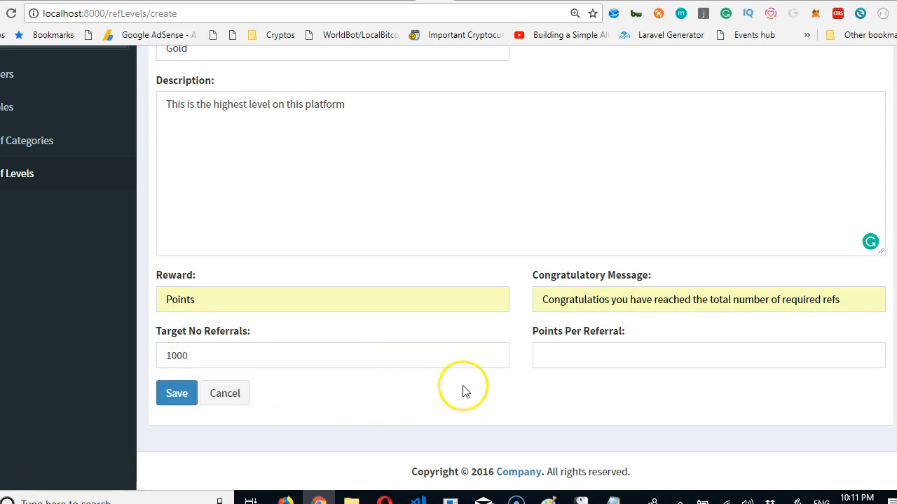
mouse_move(225, 343)
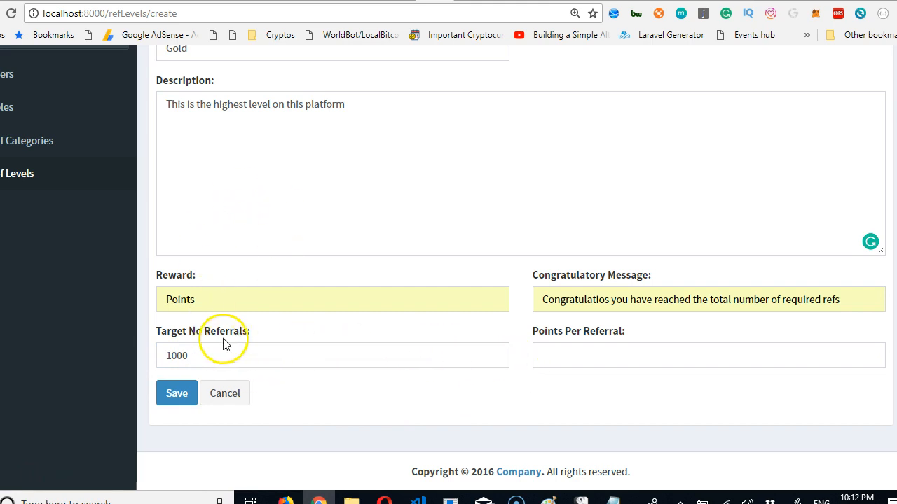
mouse_move(614, 341)
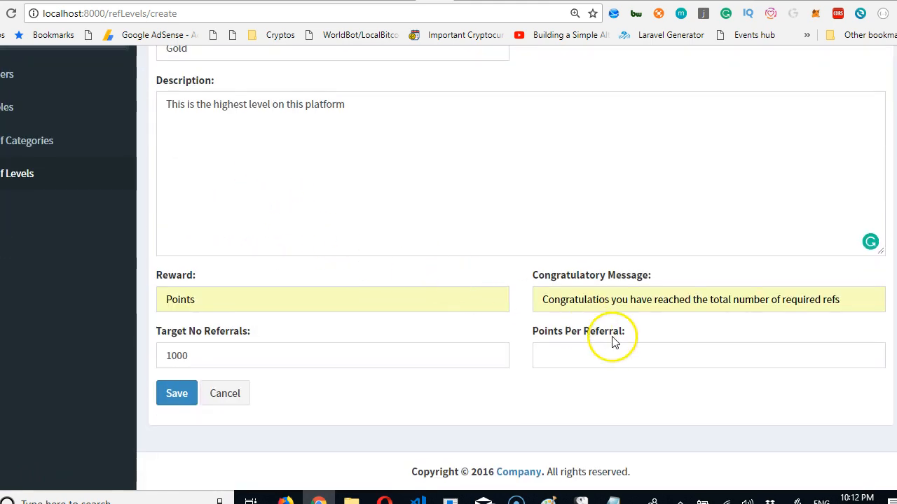
Set Gold's target to 1000 referrals at 5 points per referral and save the level.
left_click(708, 356)
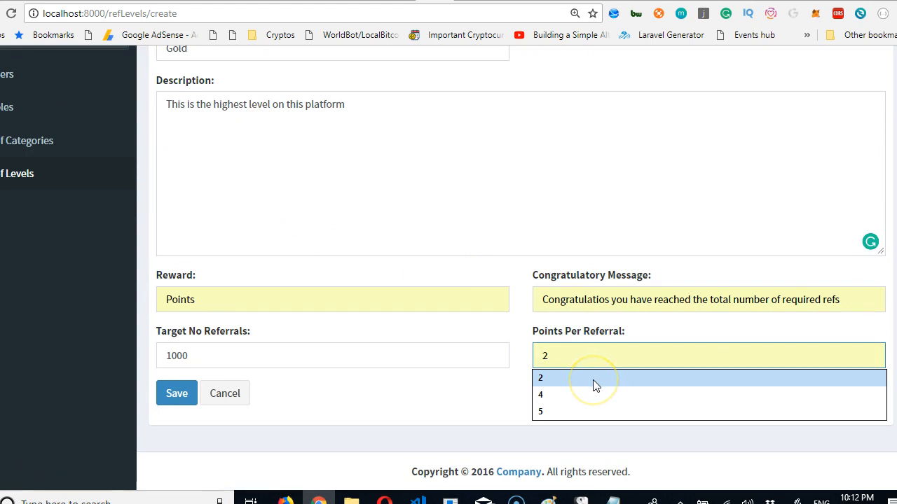
left_click(541, 412)
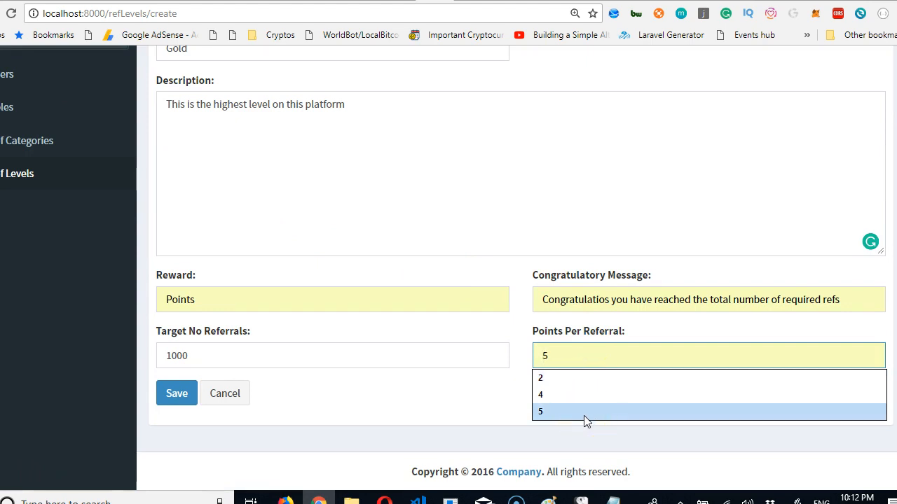
left_click(541, 412)
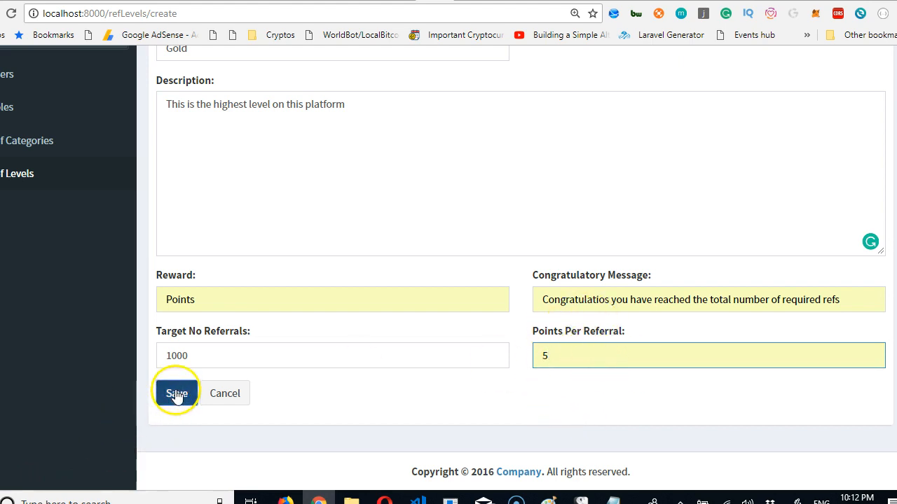
left_click(176, 392)
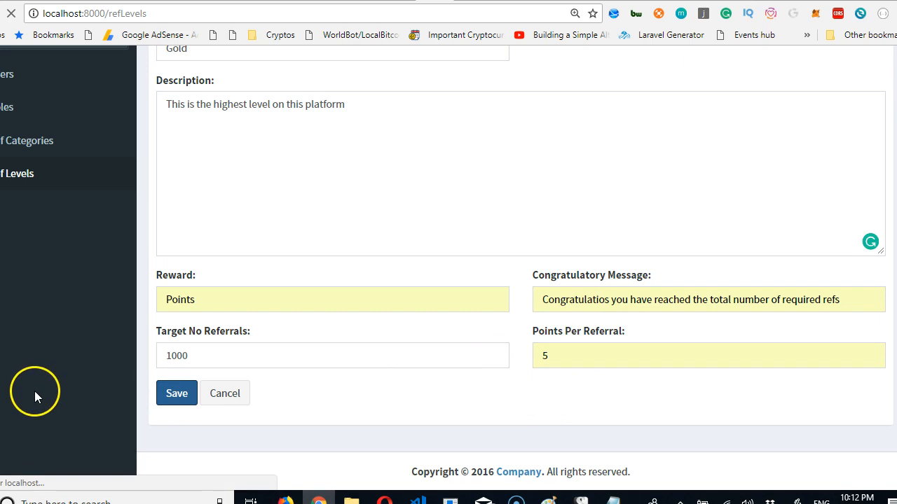
left_click(177, 393)
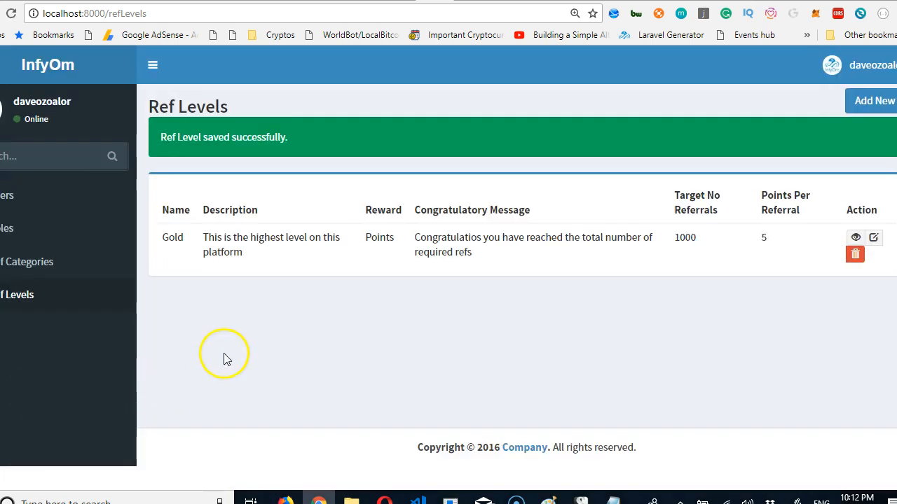
Start a Silver level with a mid-level achievement stage description.
left_click(874, 101)
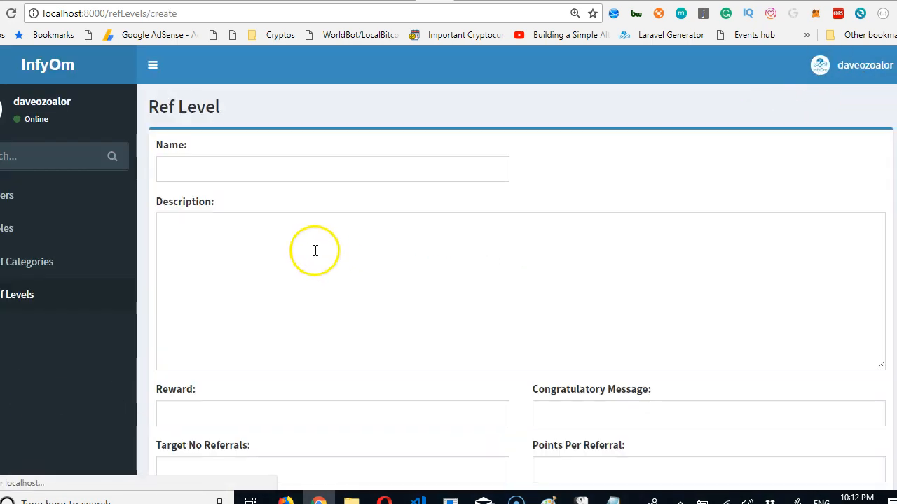
type("Silver")
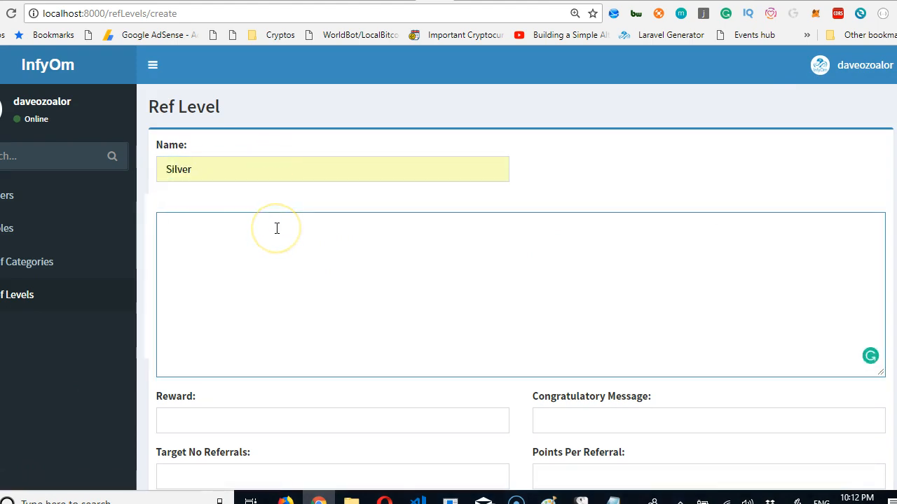
type("This is the mid le")
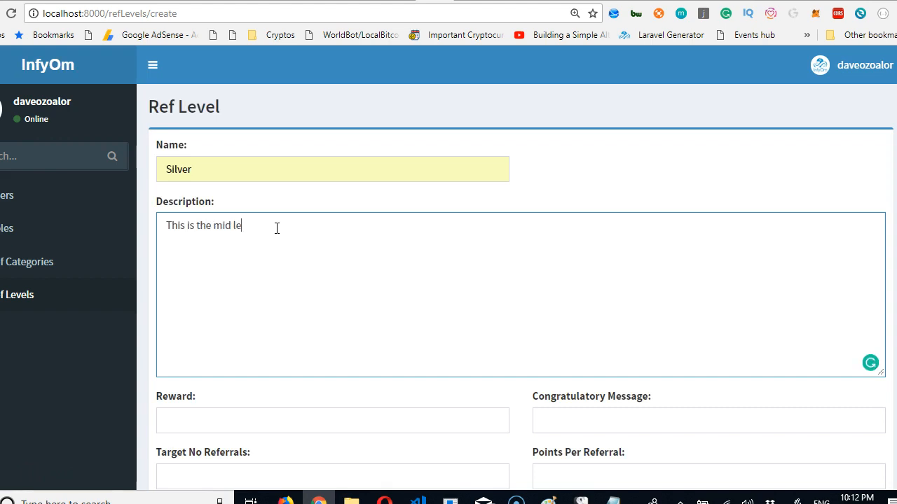
type("vel achie")
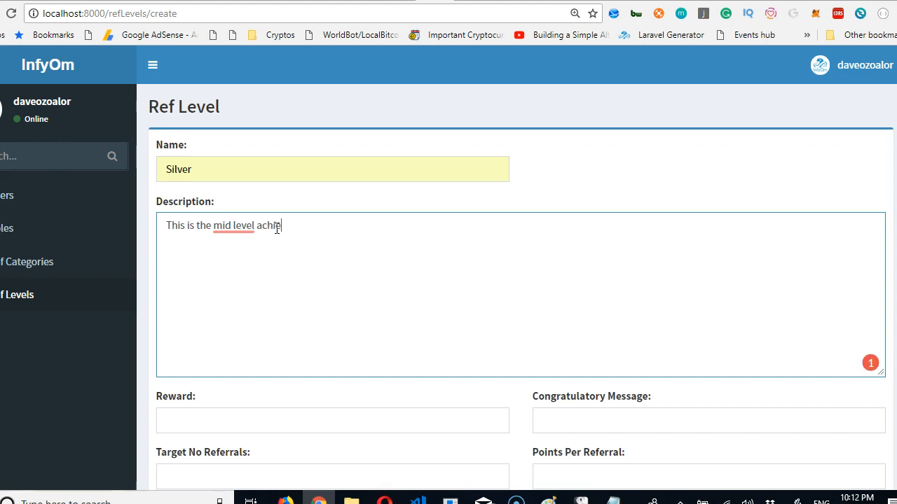
type("vement st")
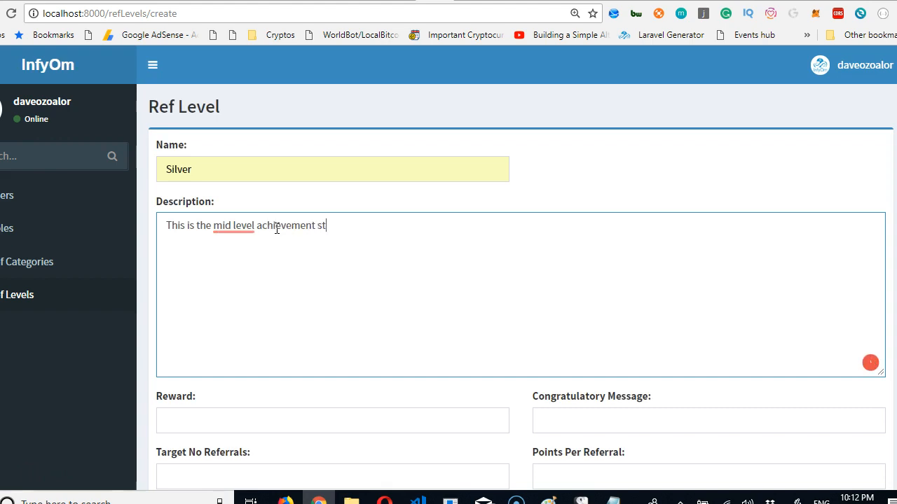
type("age")
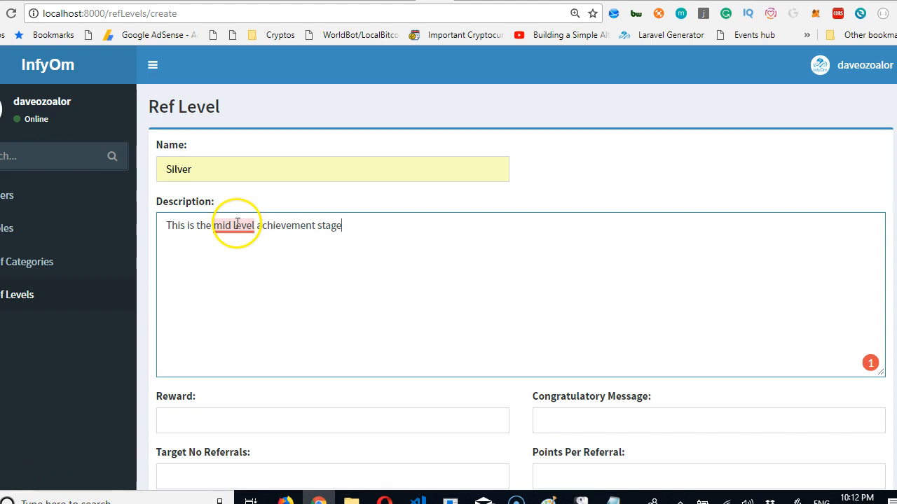
scroll("down", 3)
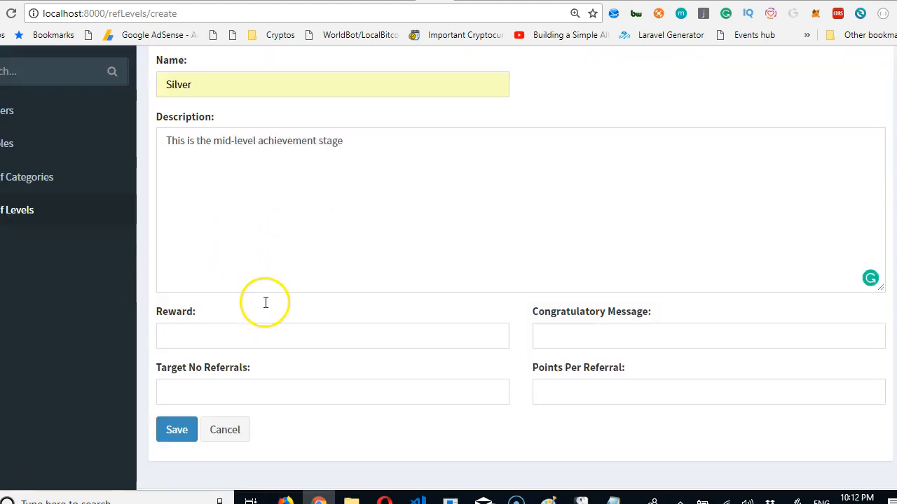
Give Silver a Points reward, congratulatory message, 300 target referrals, 3 points each, and save.
type("Points")
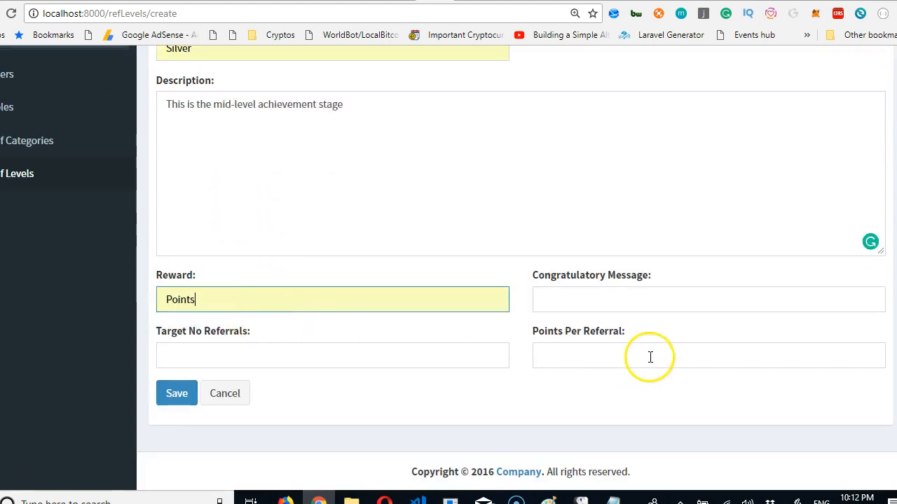
type("Congratulatios you have reached the total number of required refs")
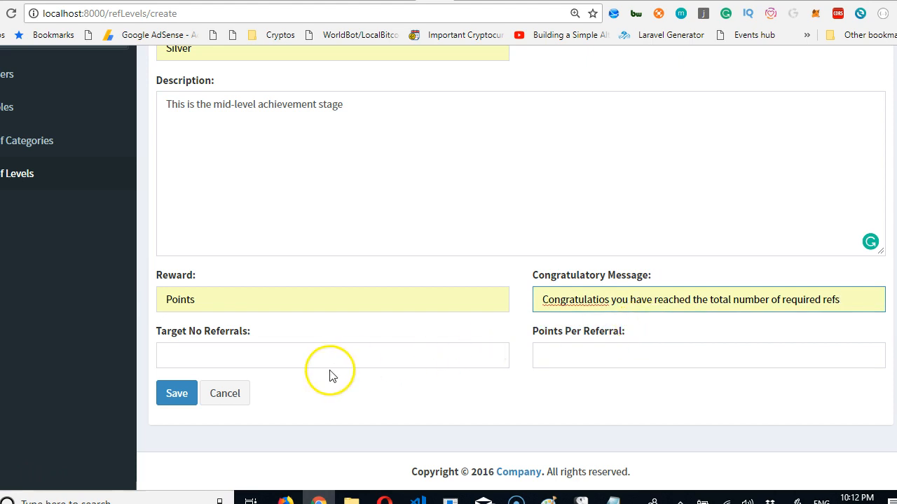
left_click(332, 355)
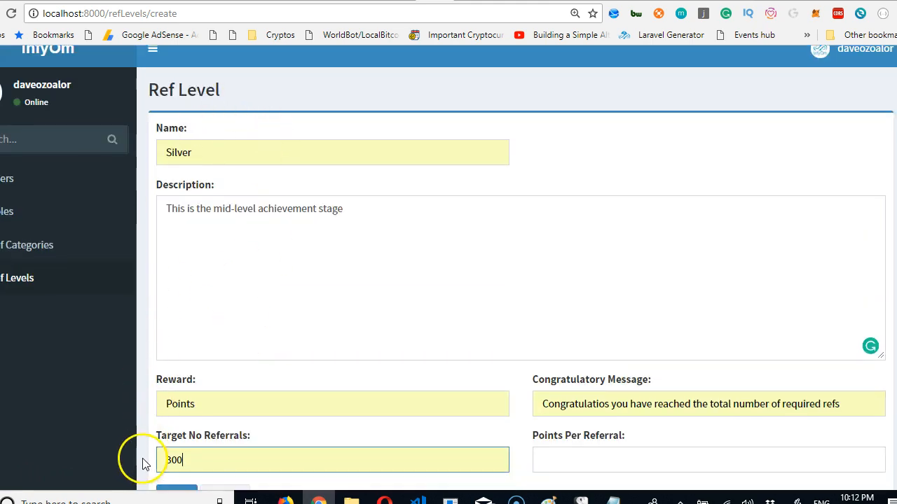
type("2")
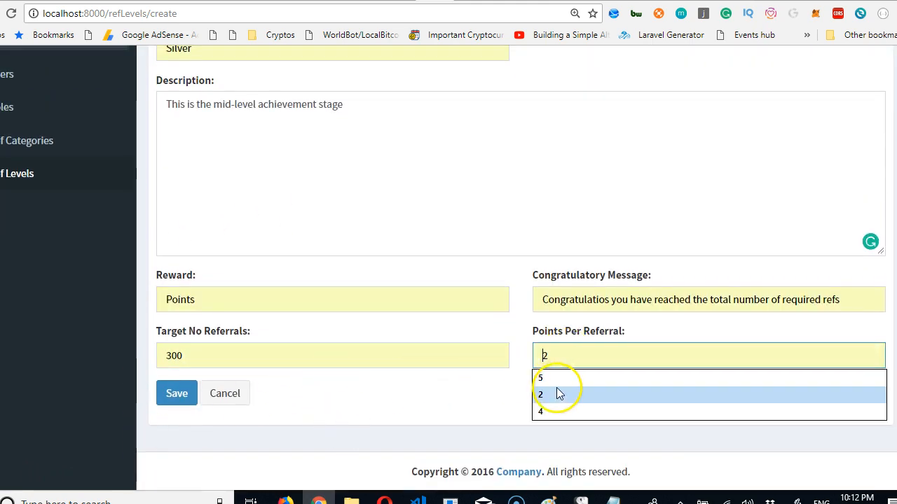
left_click(539, 412)
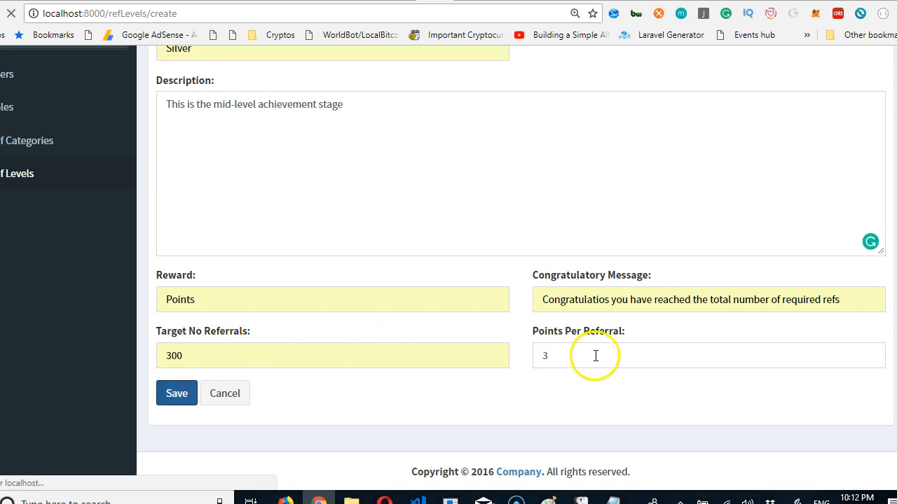
left_click(177, 392)
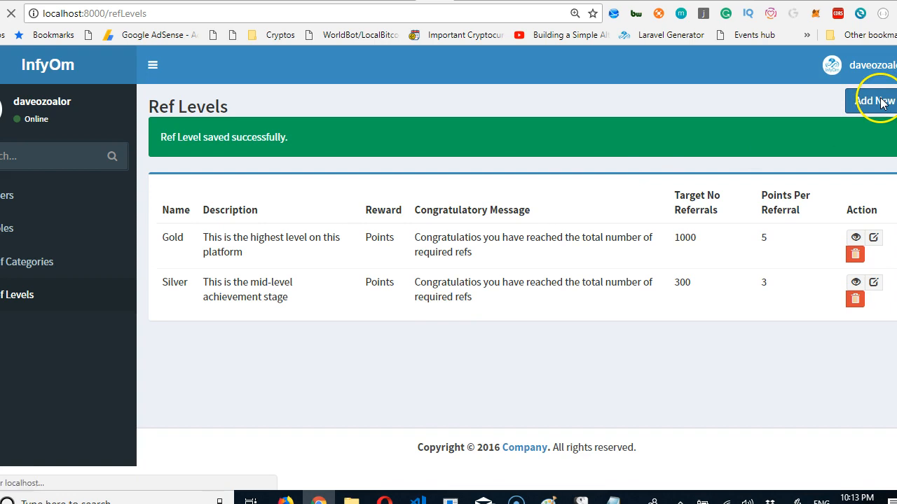
Start a Bronze level with its beginner description, Points reward and congratulatory message.
left_click(876, 101)
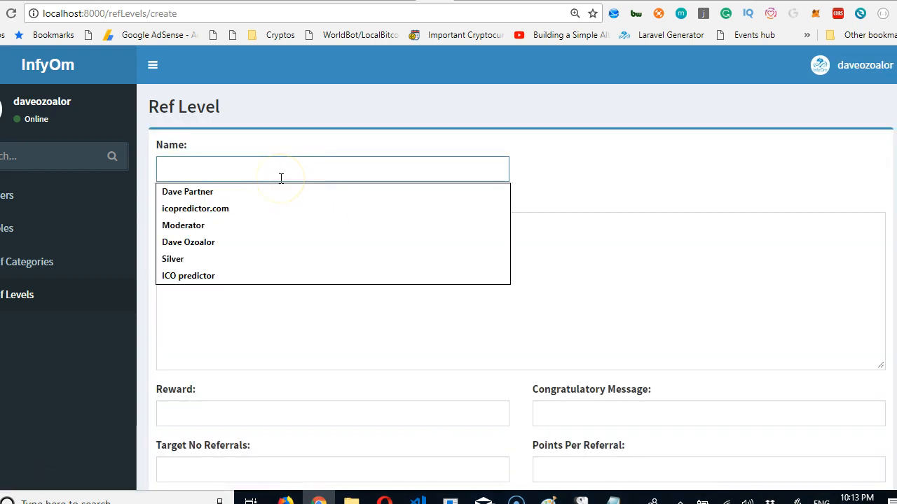
type("Bronze")
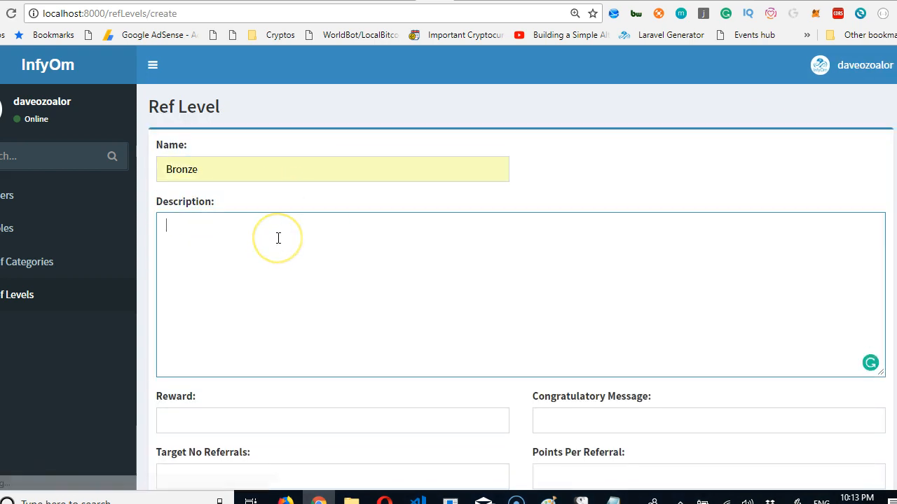
type("This is beginner level")
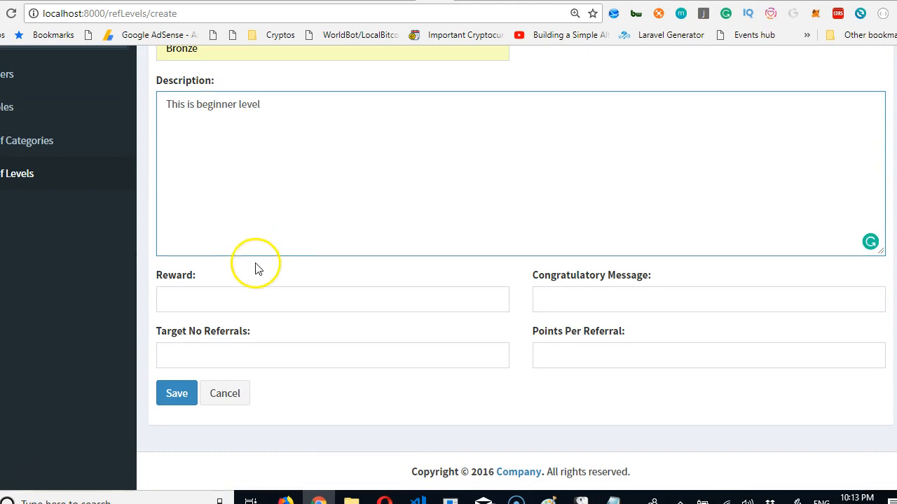
type("Points")
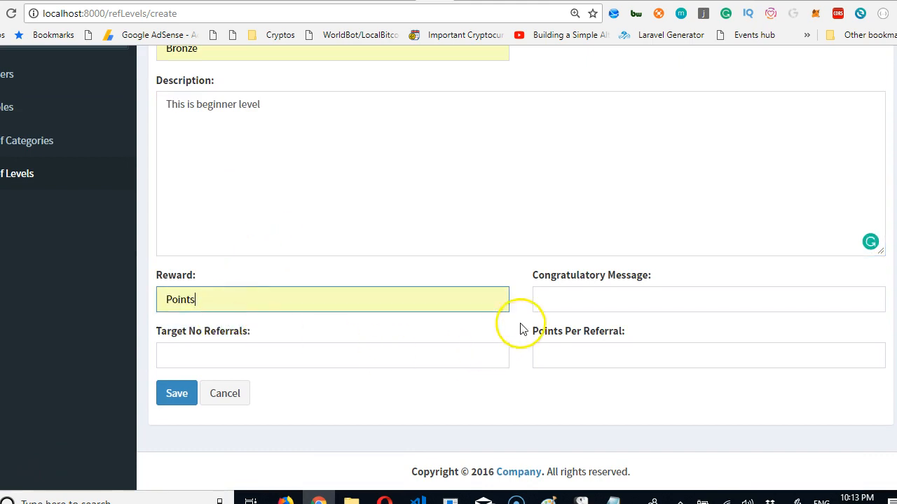
left_click(332, 356)
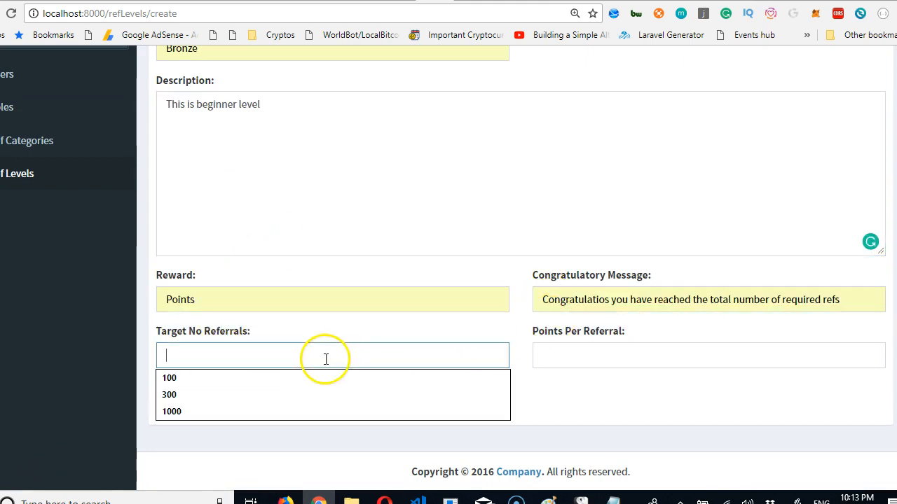
Set Bronze's target to 100 referrals at 2 points each and save the level.
left_click(168, 379)
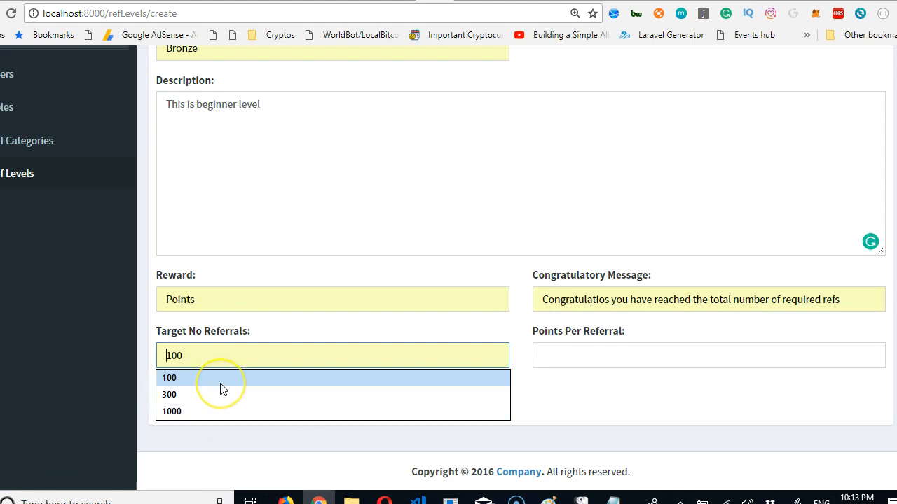
left_click(168, 378)
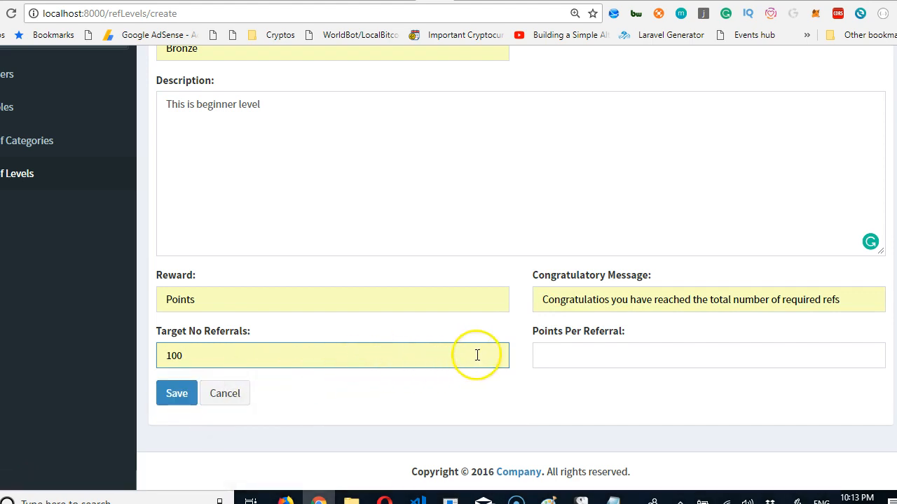
left_click(708, 356)
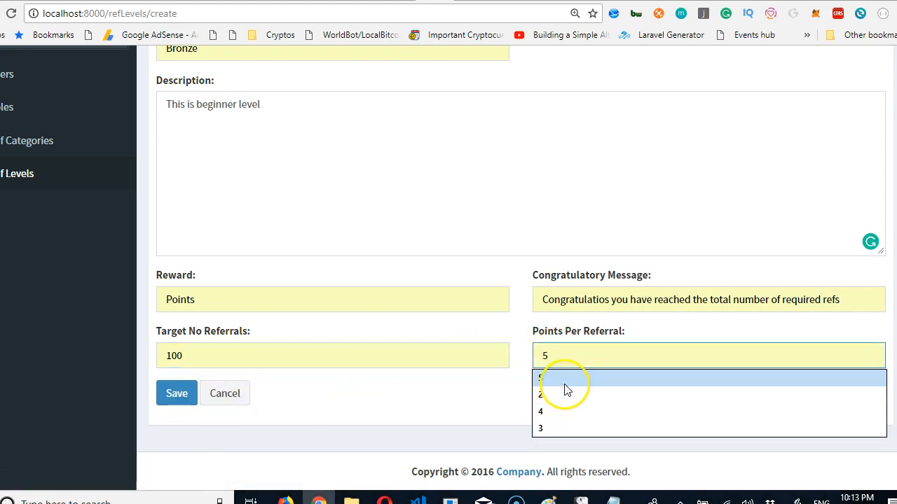
left_click(541, 412)
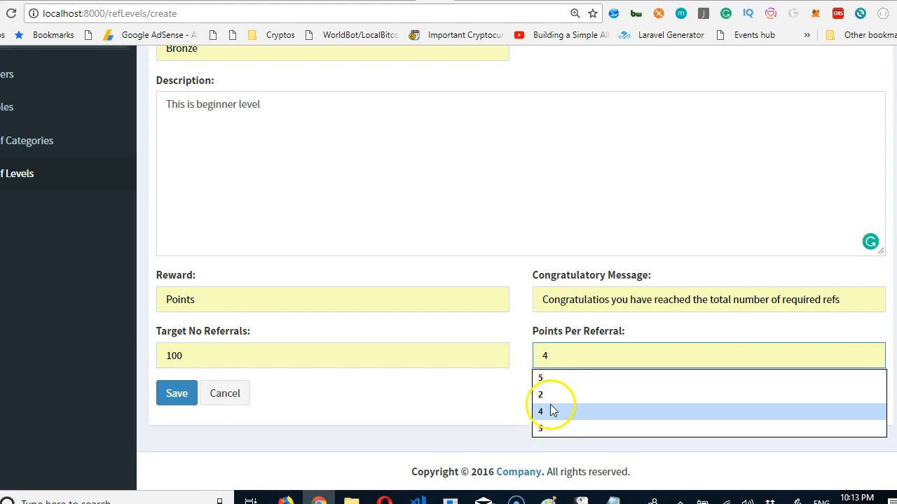
left_click(540, 395)
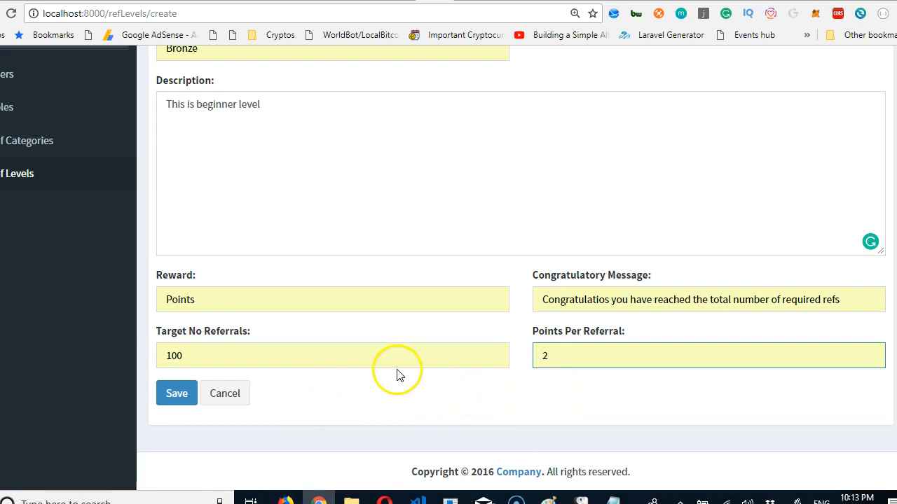
left_click(176, 392)
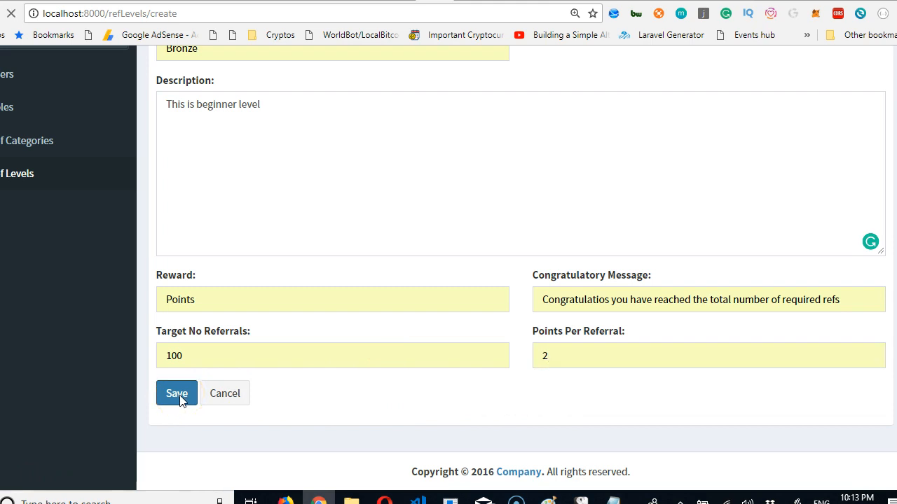
left_click(176, 392)
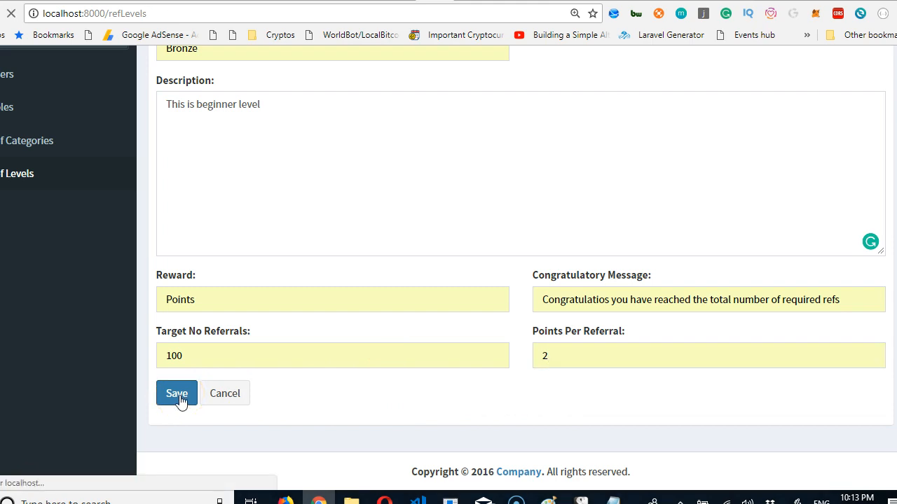
left_click(177, 392)
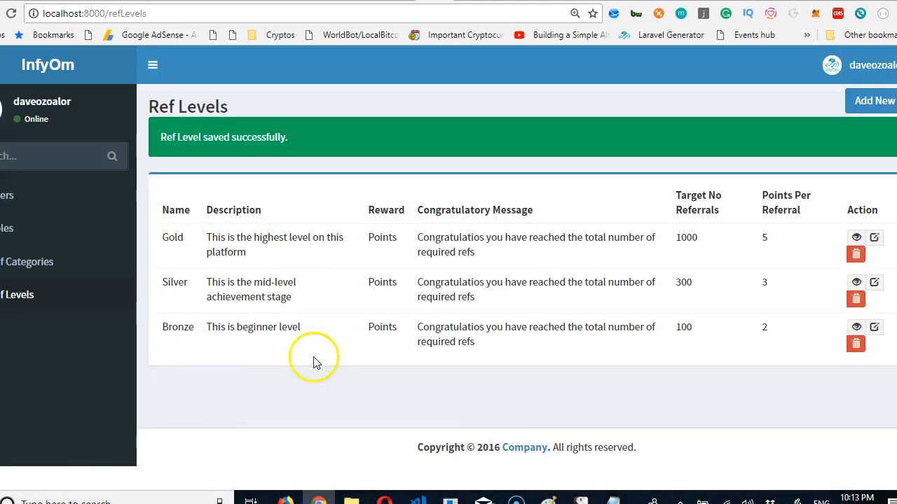
mouse_move(119, 343)
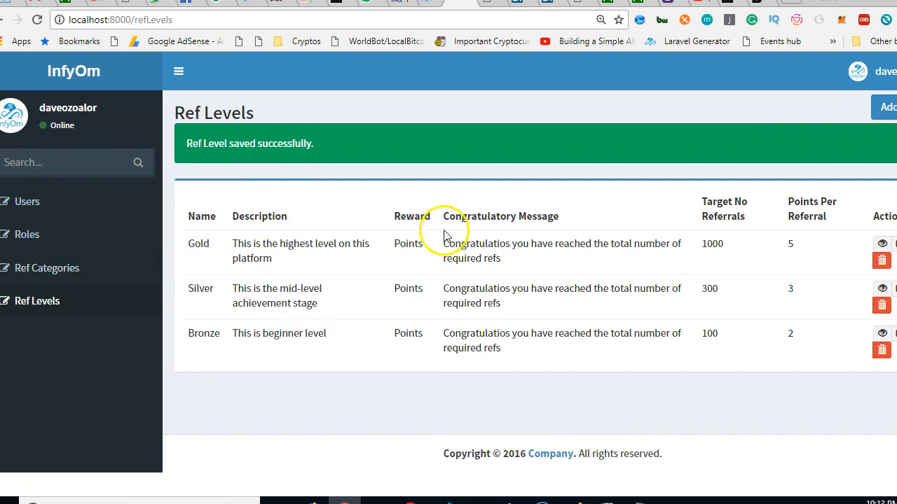
mouse_move(90, 491)
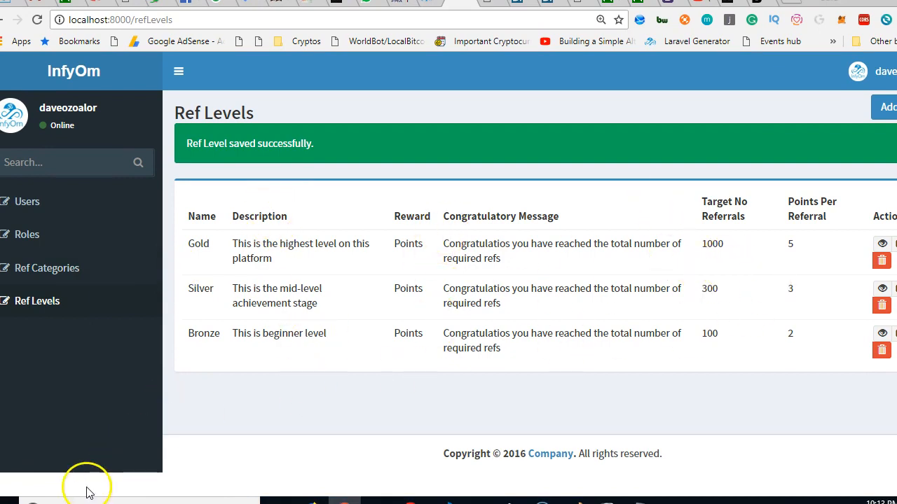